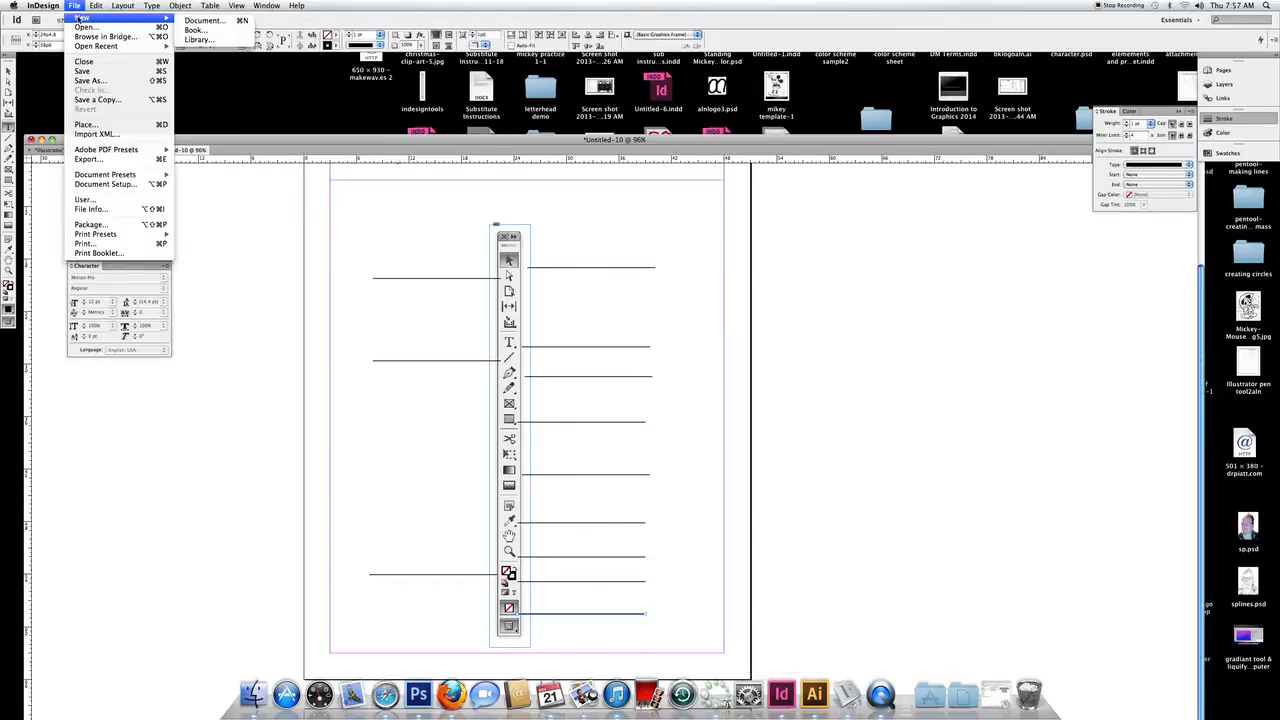
- Create a new Letter-size document with Landscape orientation
click(204, 20)
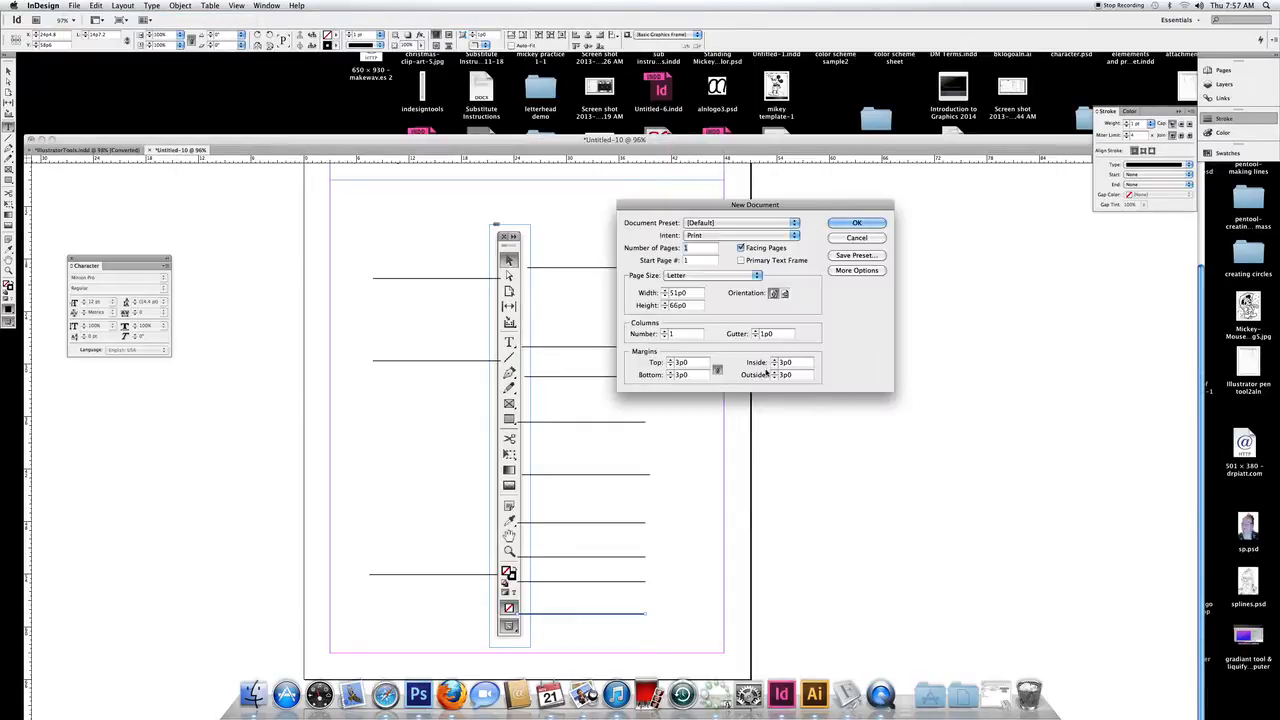
mouse_move(784, 292)
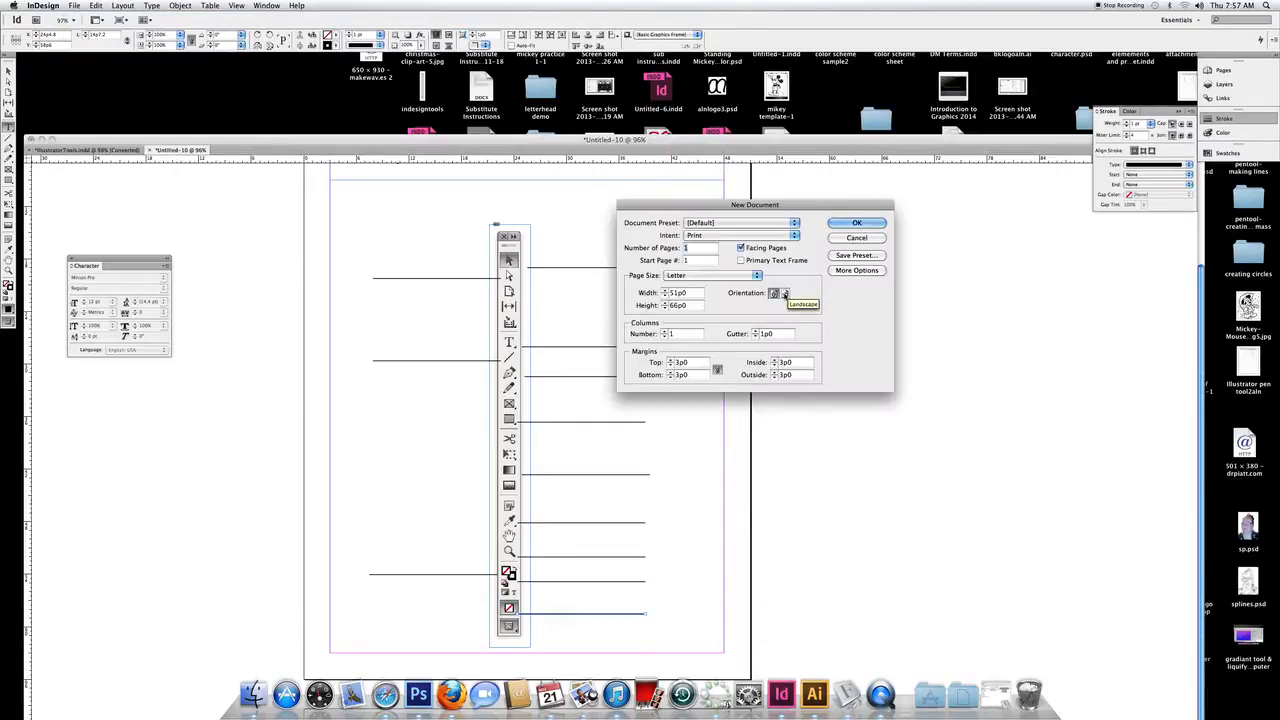
click(784, 292)
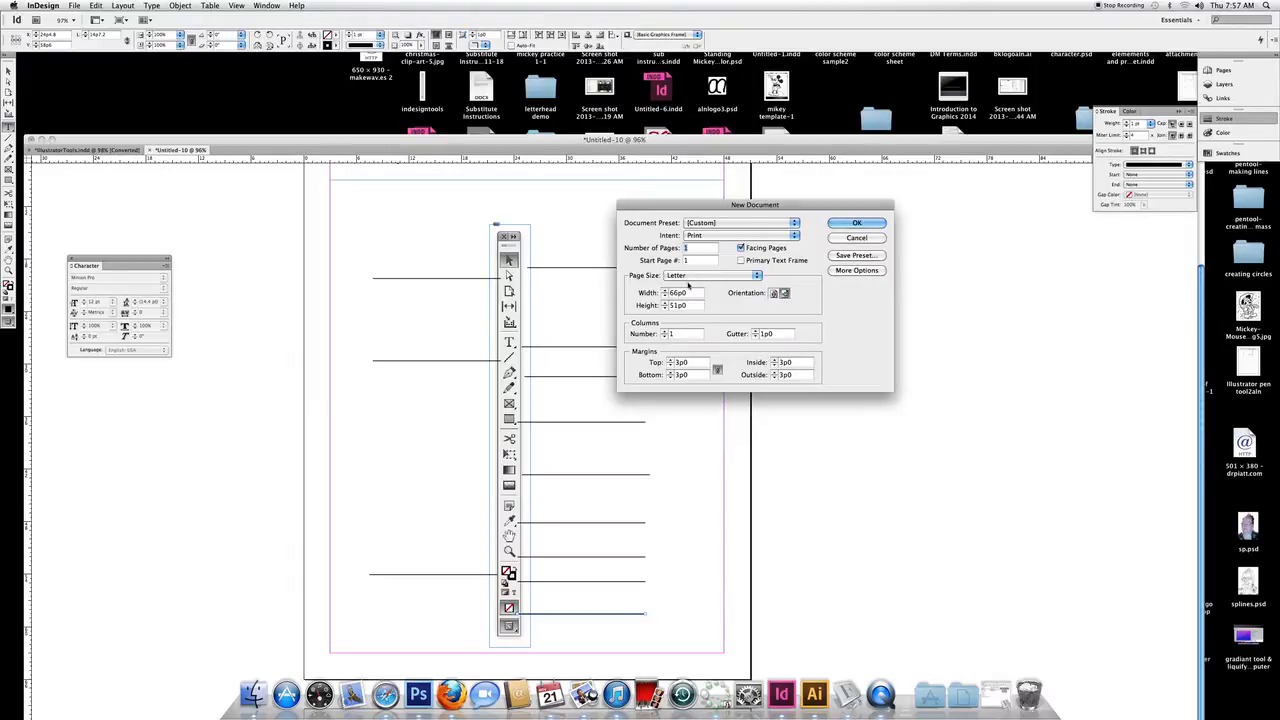
click(856, 222)
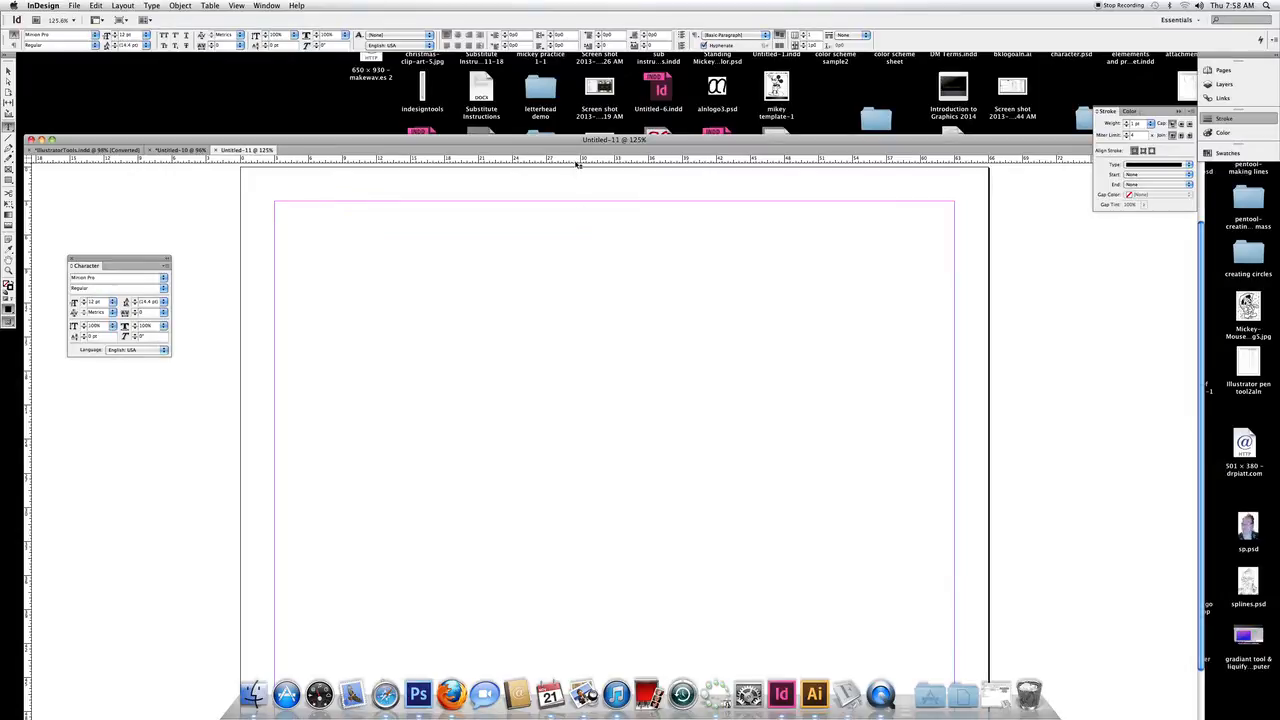
right_click(580, 160)
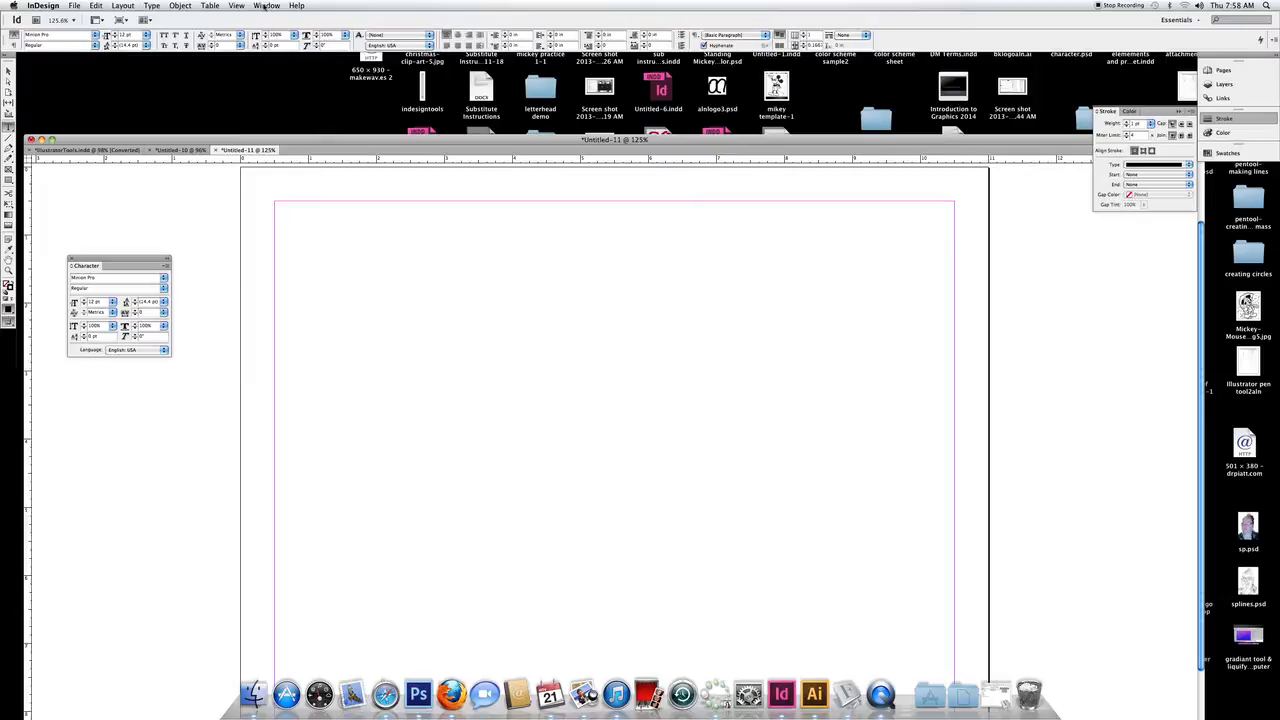
click(266, 6)
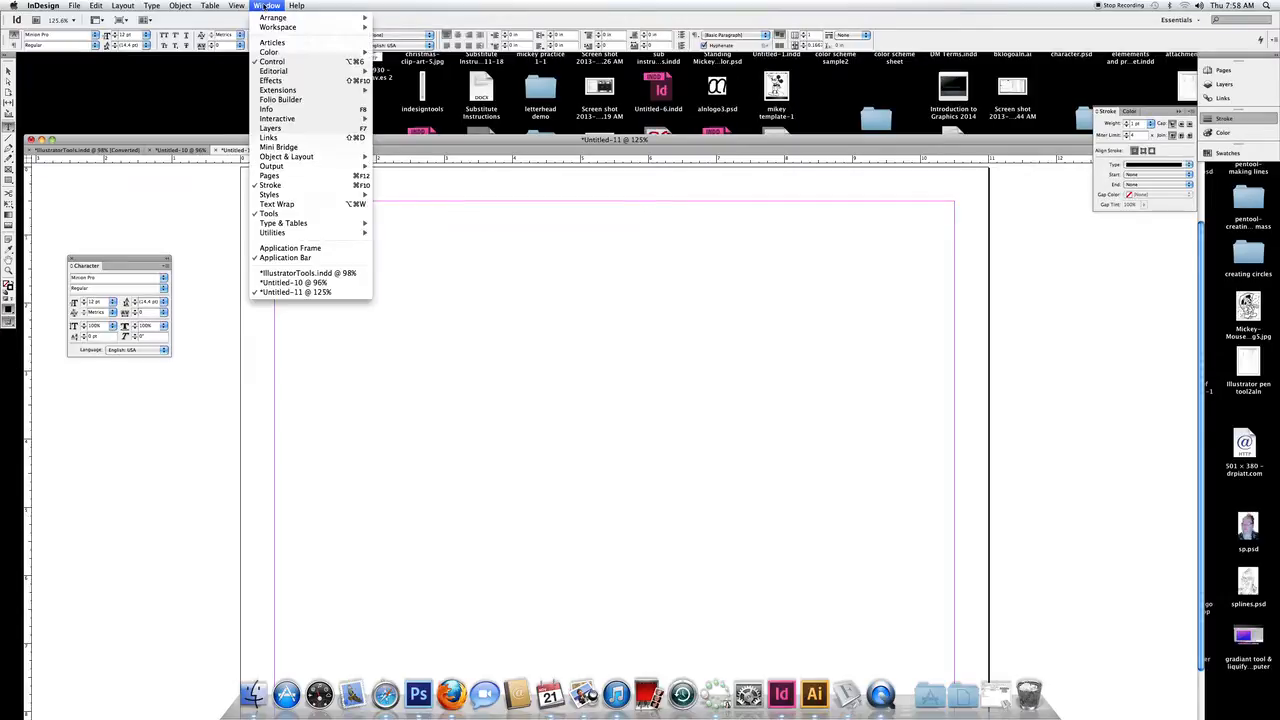
click(236, 4)
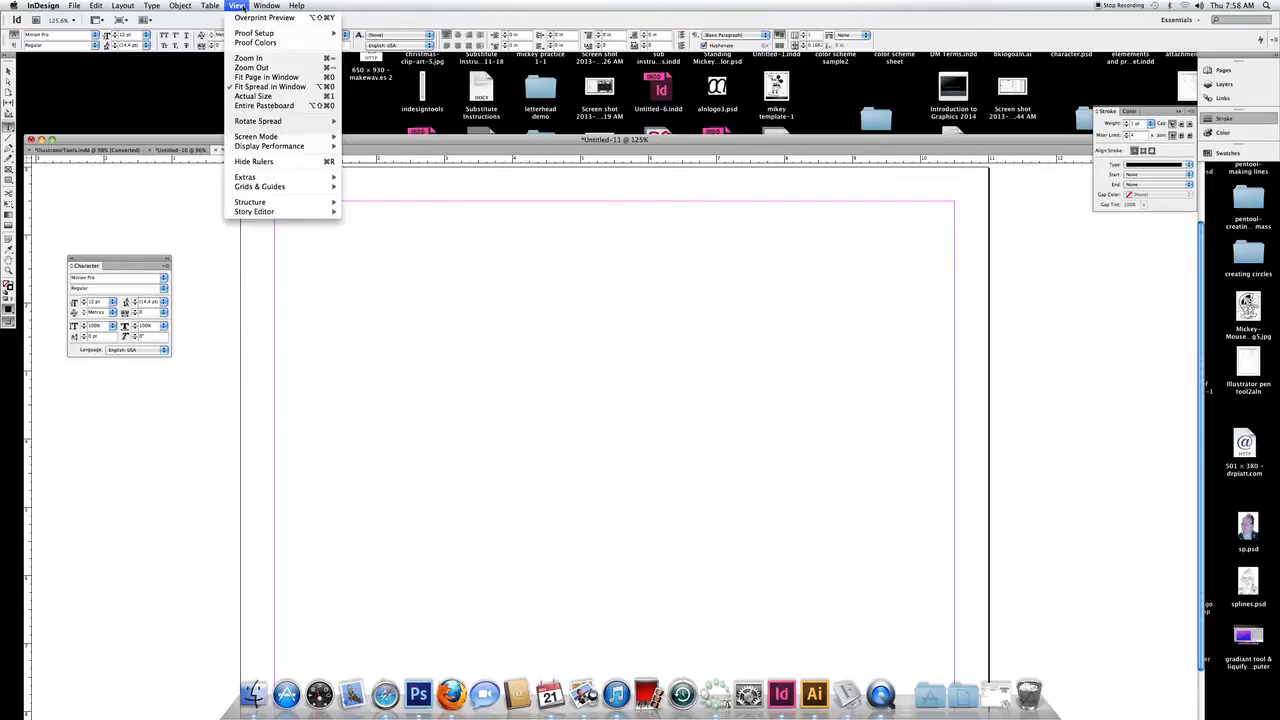
click(266, 76)
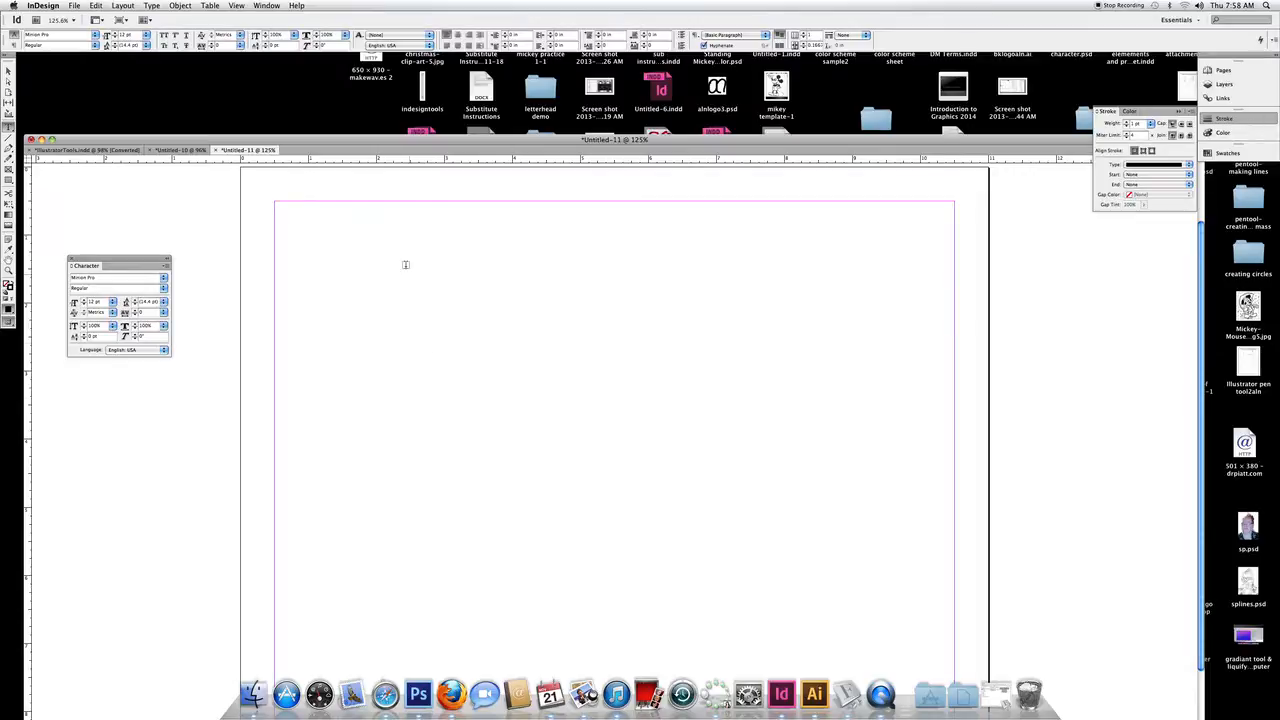
- Drag ruler guides onto the page, including one near the page centre
drag(404, 264, 360, 296)
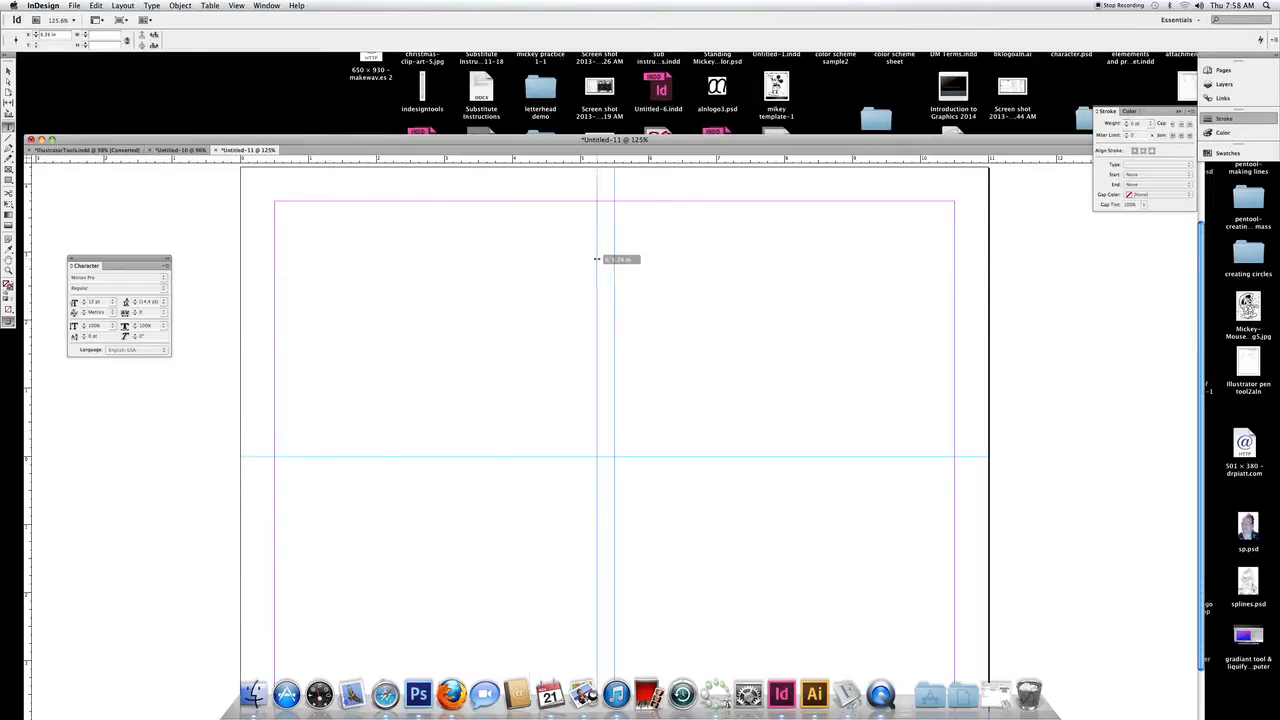
drag(598, 260, 616, 260)
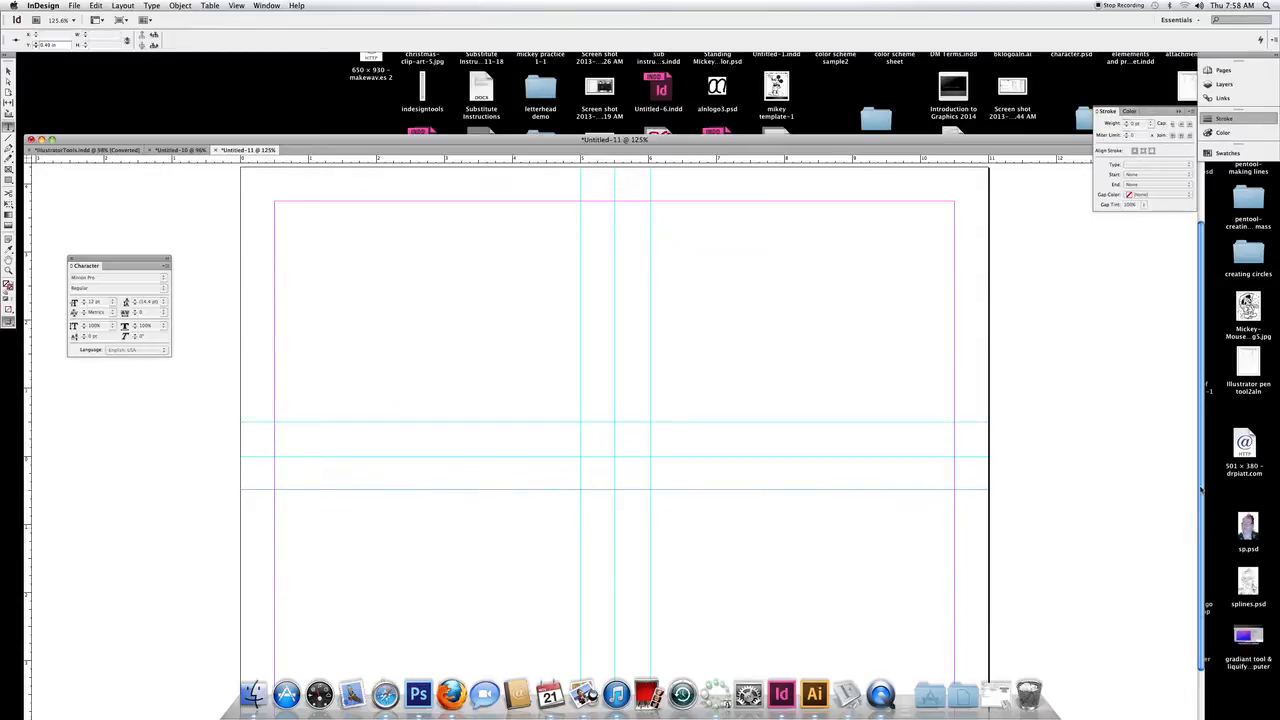
scroll(down, 3)
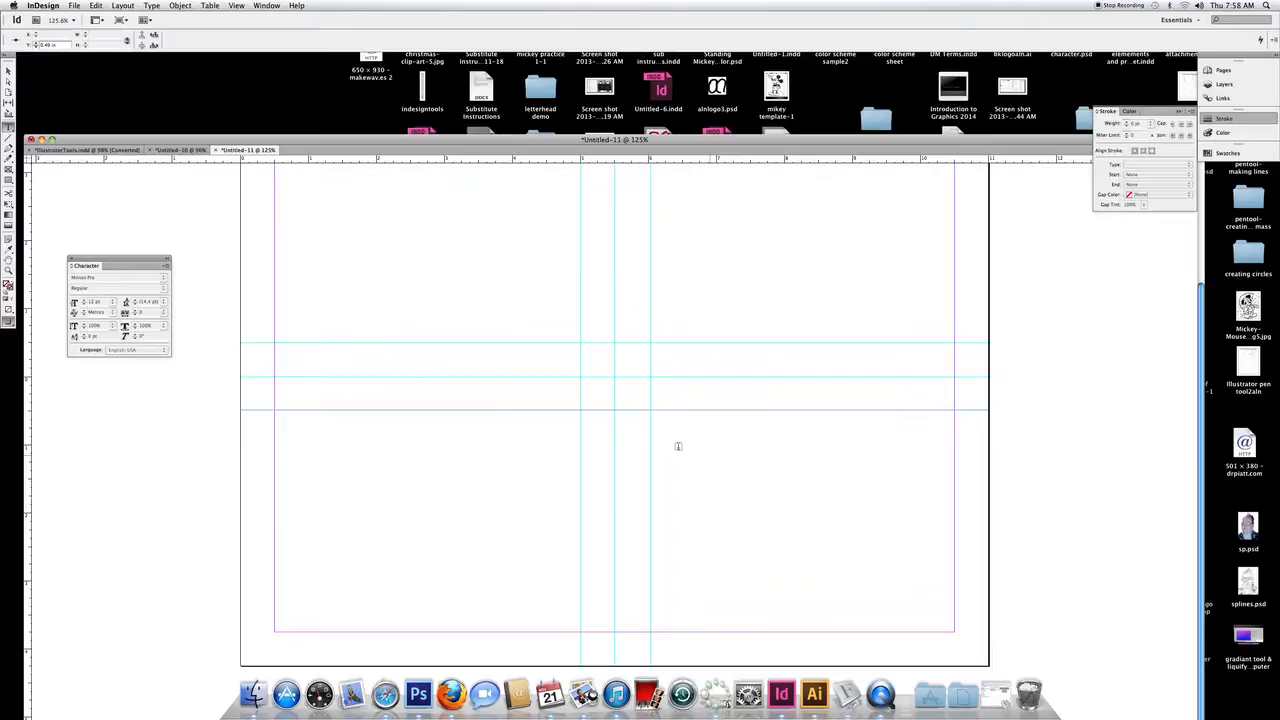
- Place the Snoopy Christmas picture file from the Desktop into the document
click(74, 6)
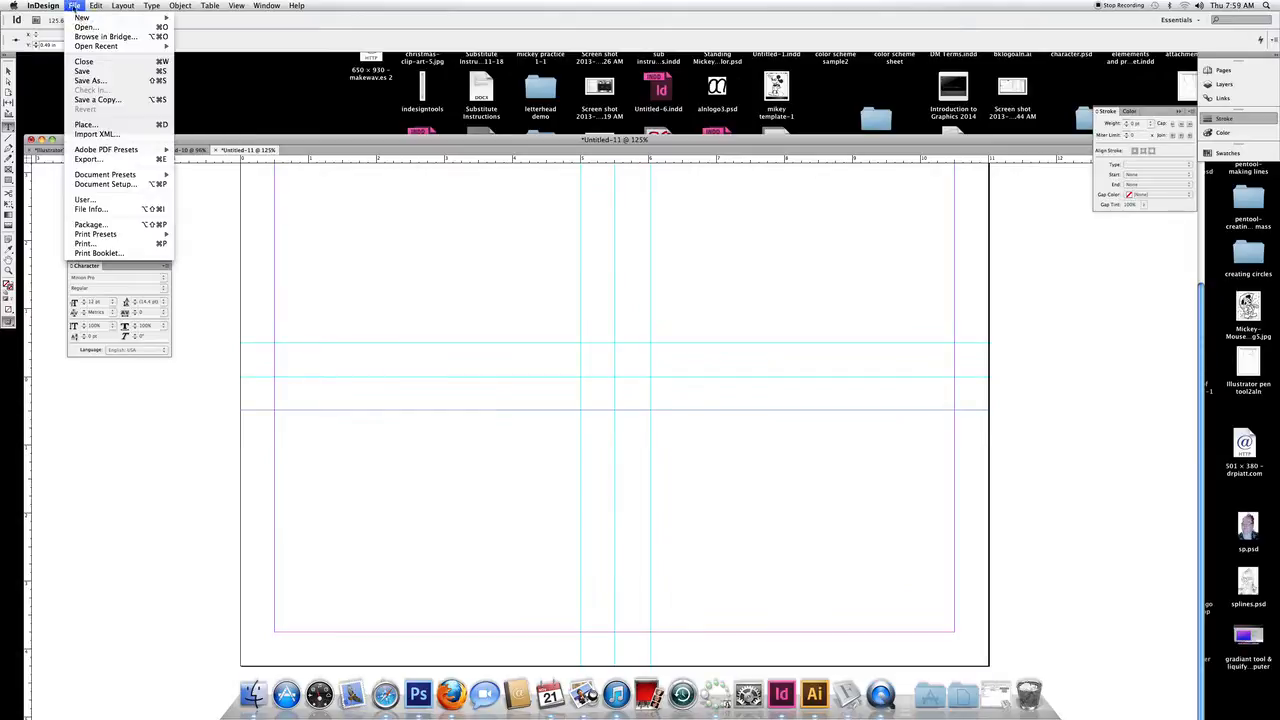
mouse_move(84, 124)
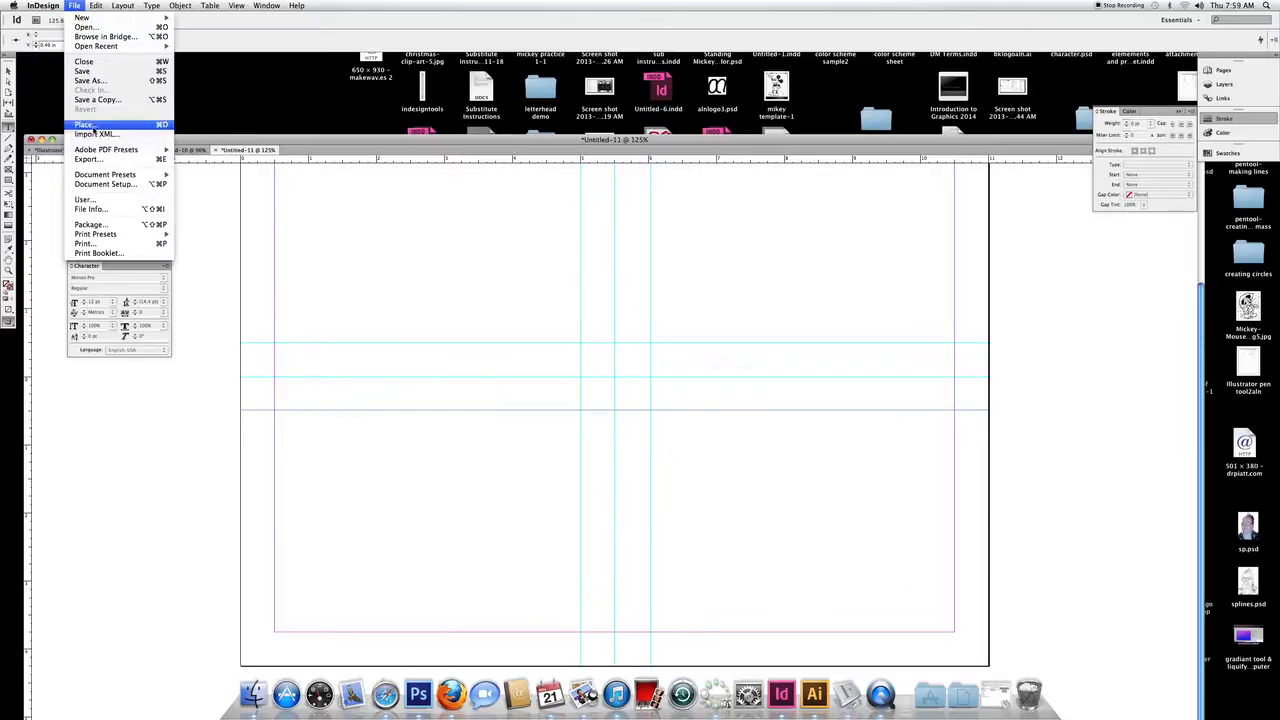
click(84, 124)
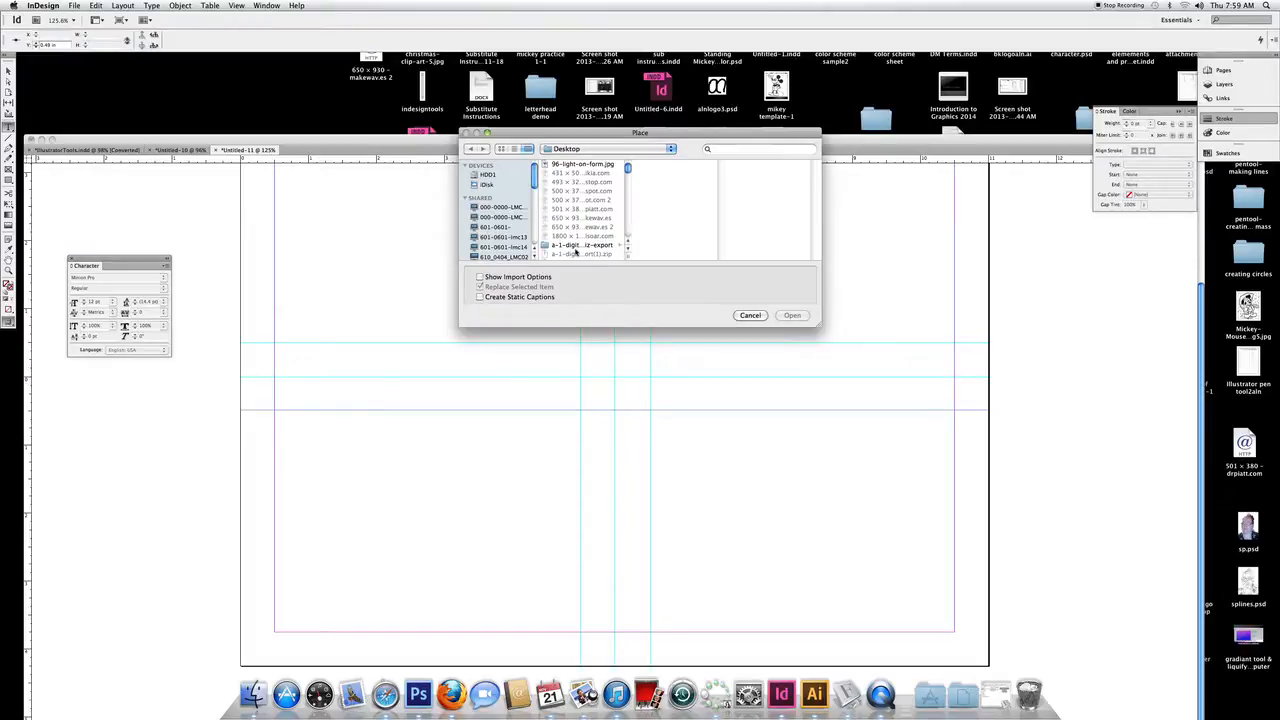
scroll(up, 3)
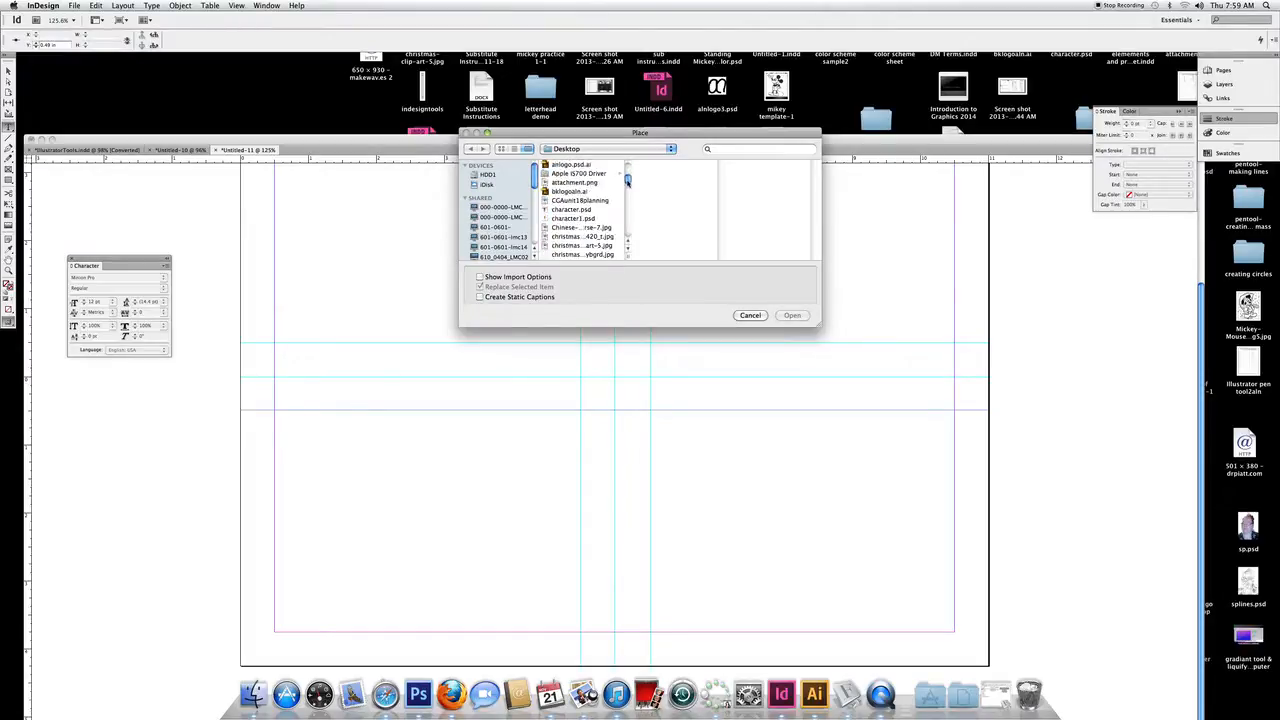
scroll(down, 3)
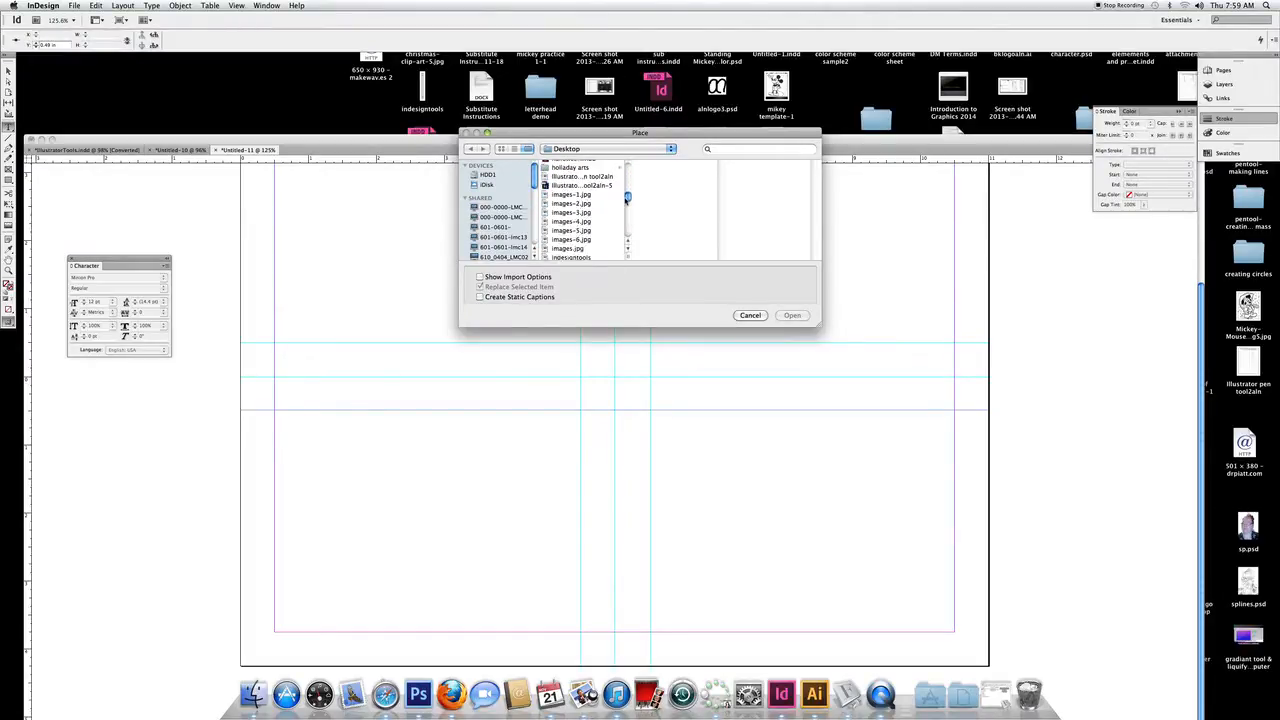
scroll(down, 3)
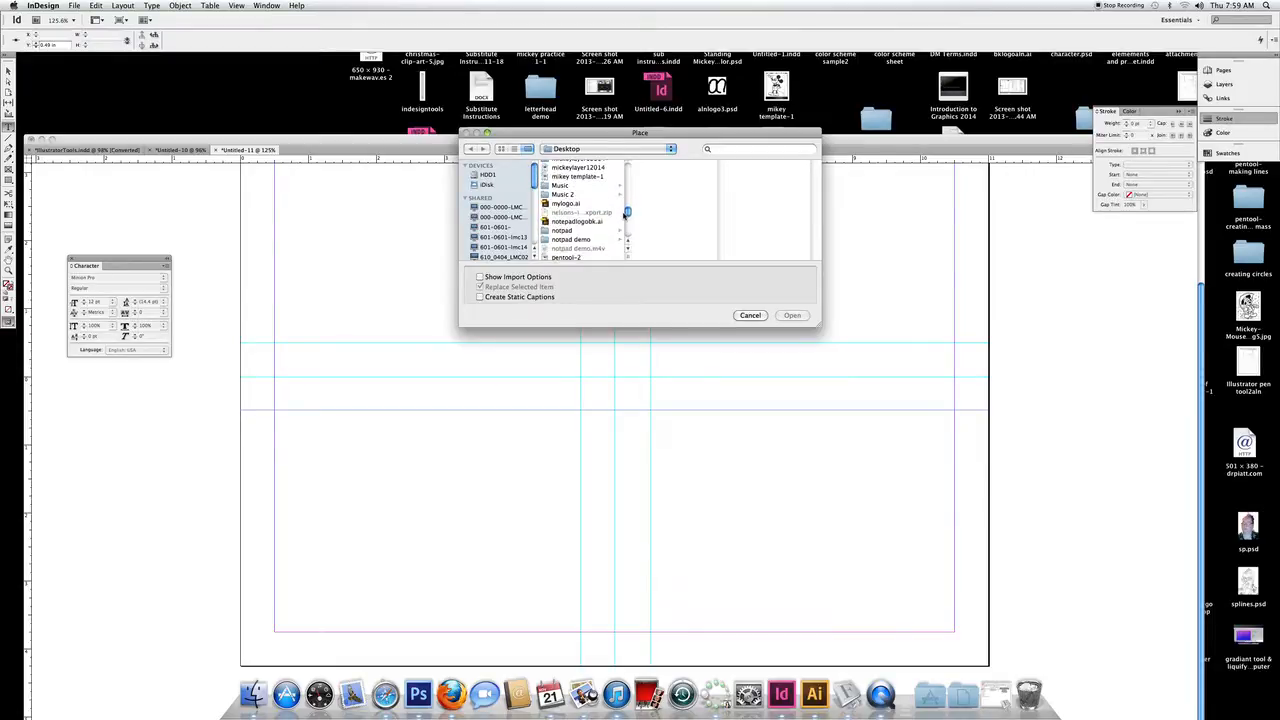
scroll(down, 3)
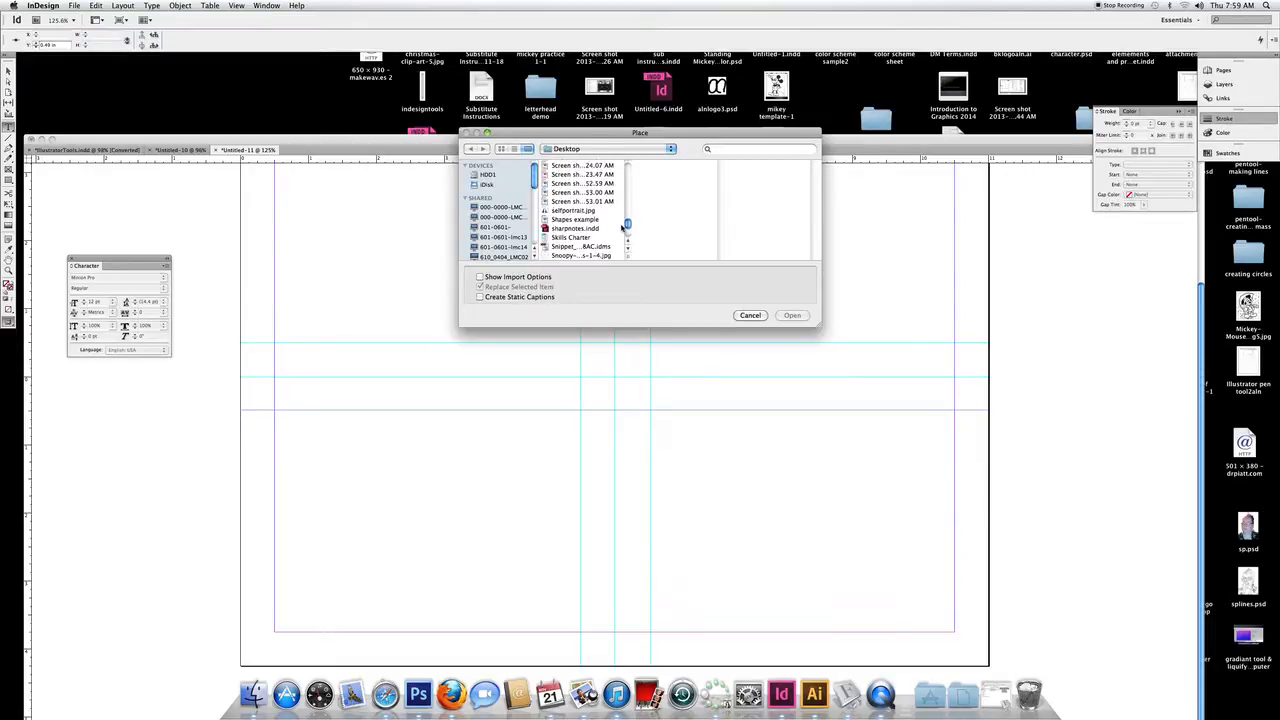
click(580, 244)
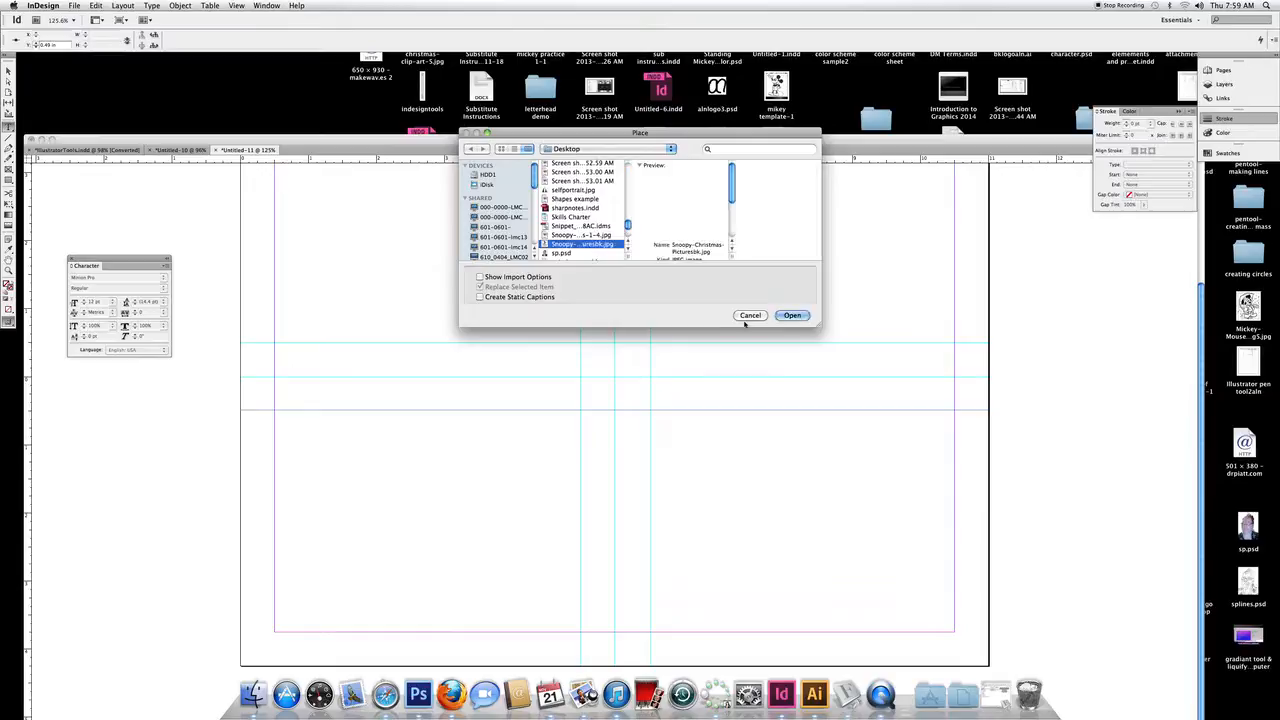
click(792, 316)
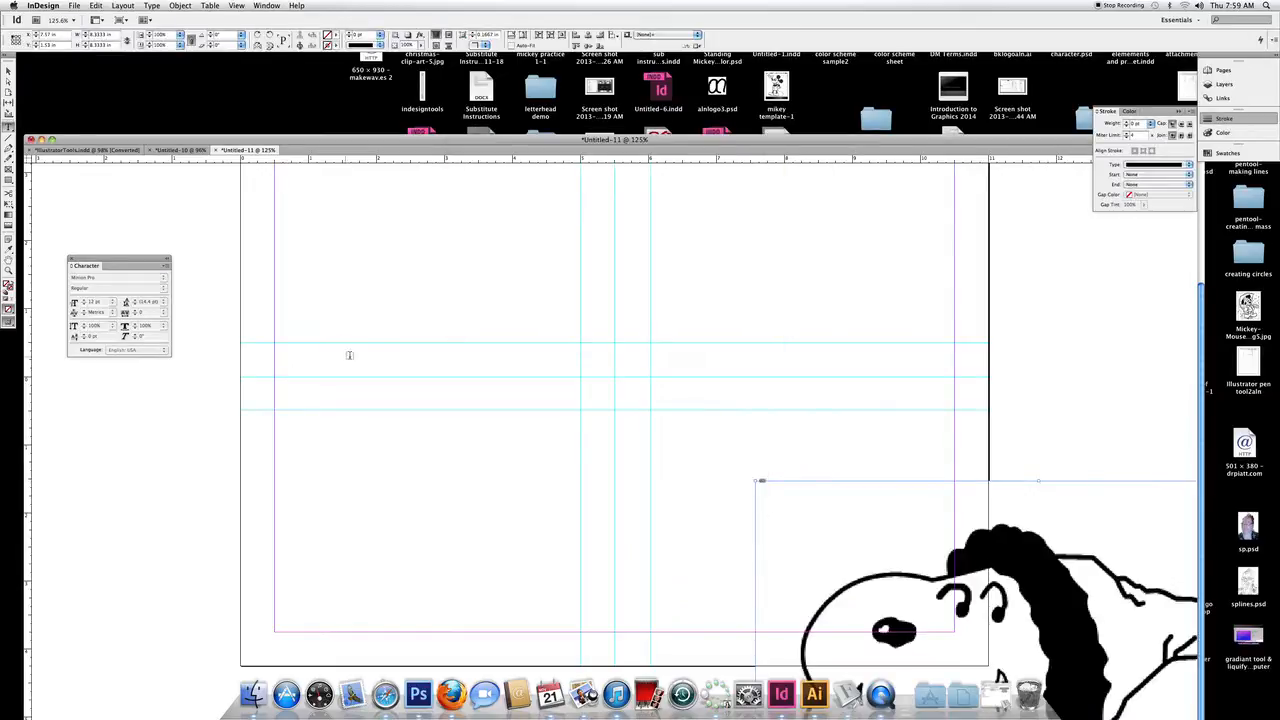
mouse_move(556, 392)
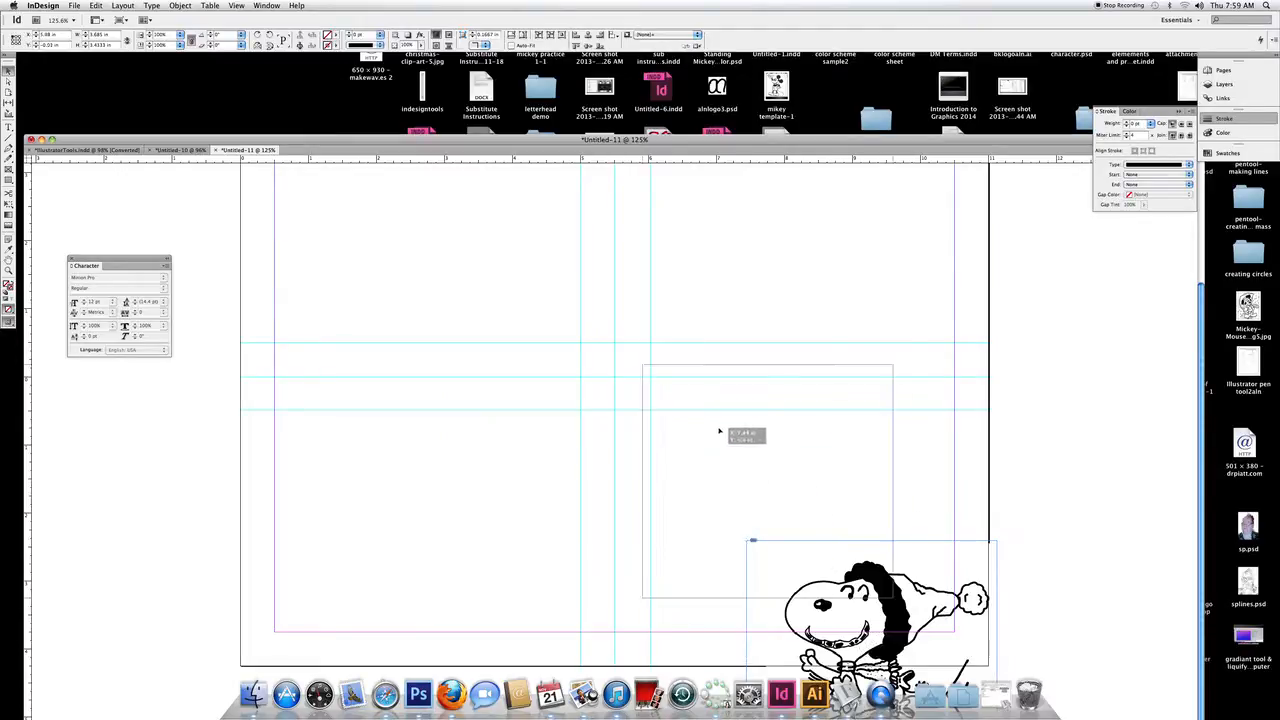
- Draw the Snoopy image frame, scale it down, and move it to the lower right
drag(864, 596, 752, 410)
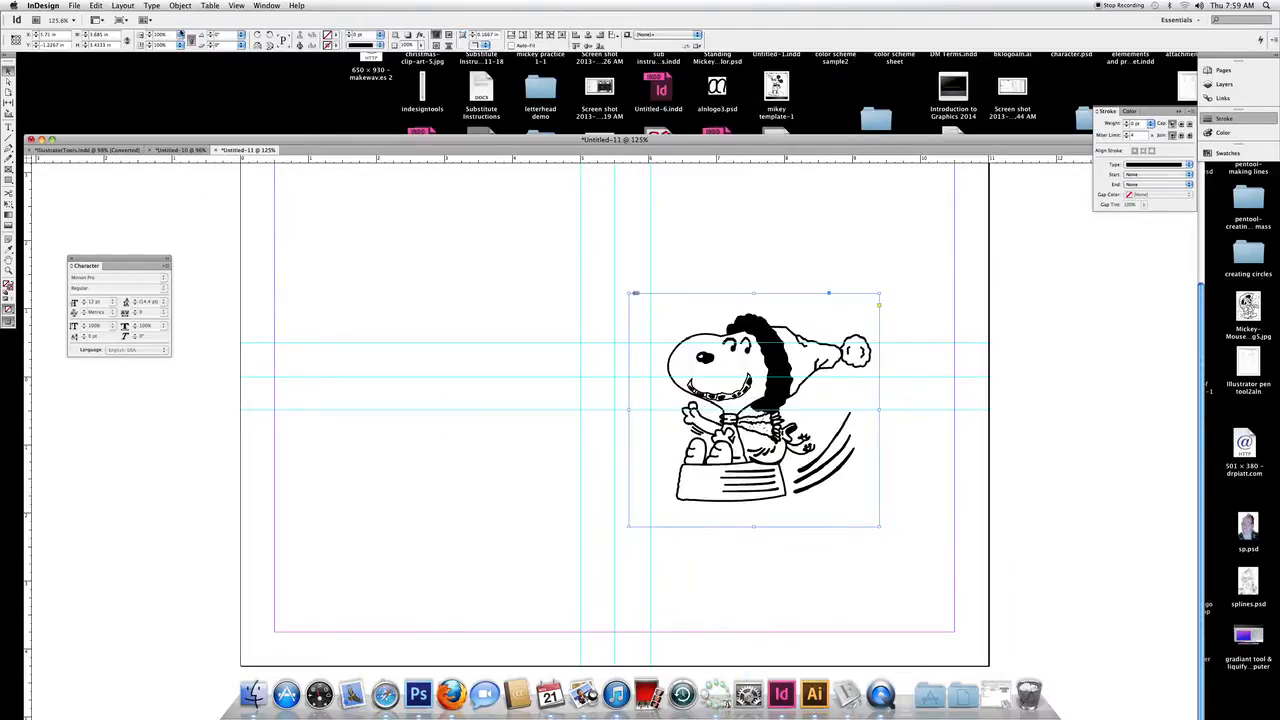
click(170, 34)
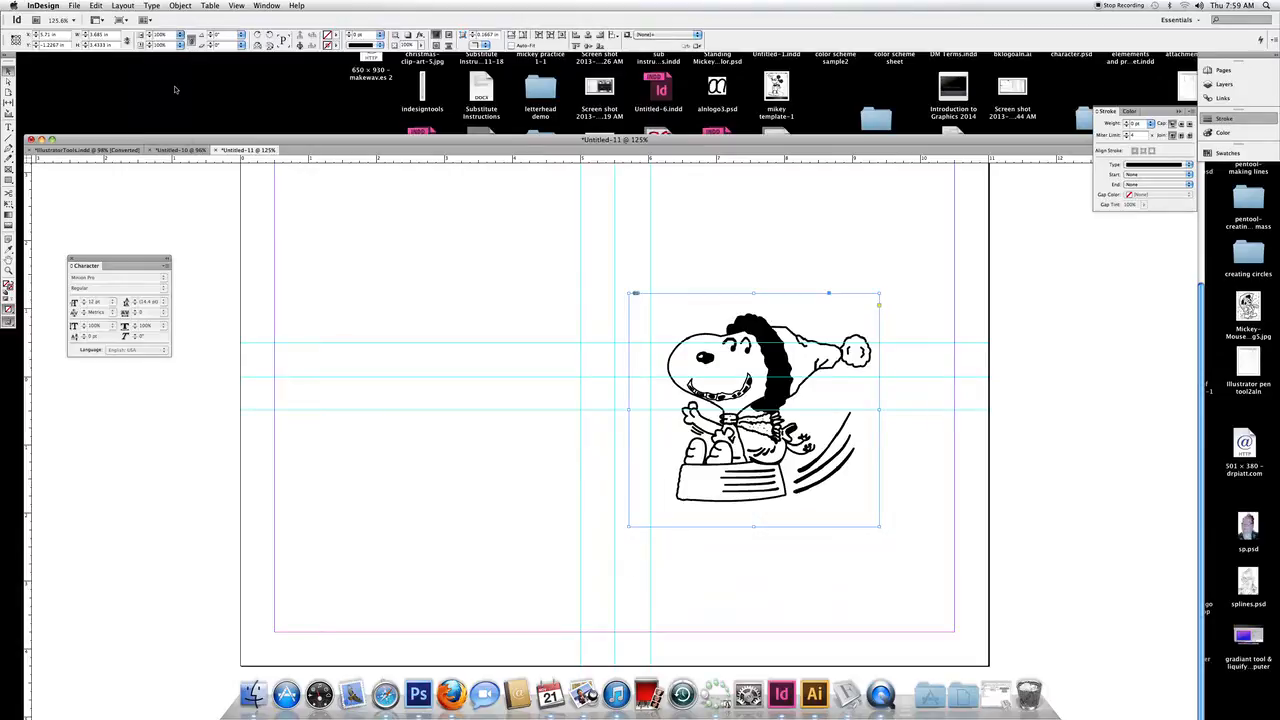
drag(878, 524, 752, 410)
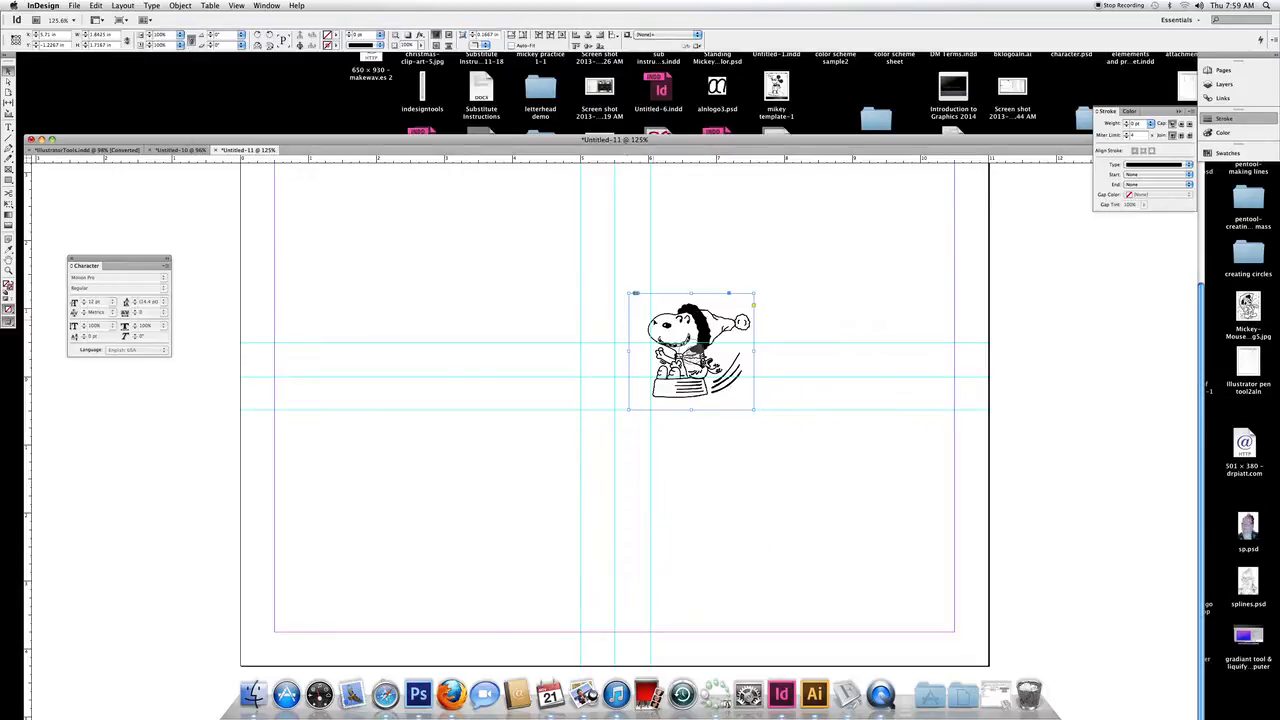
drag(742, 472, 868, 592)
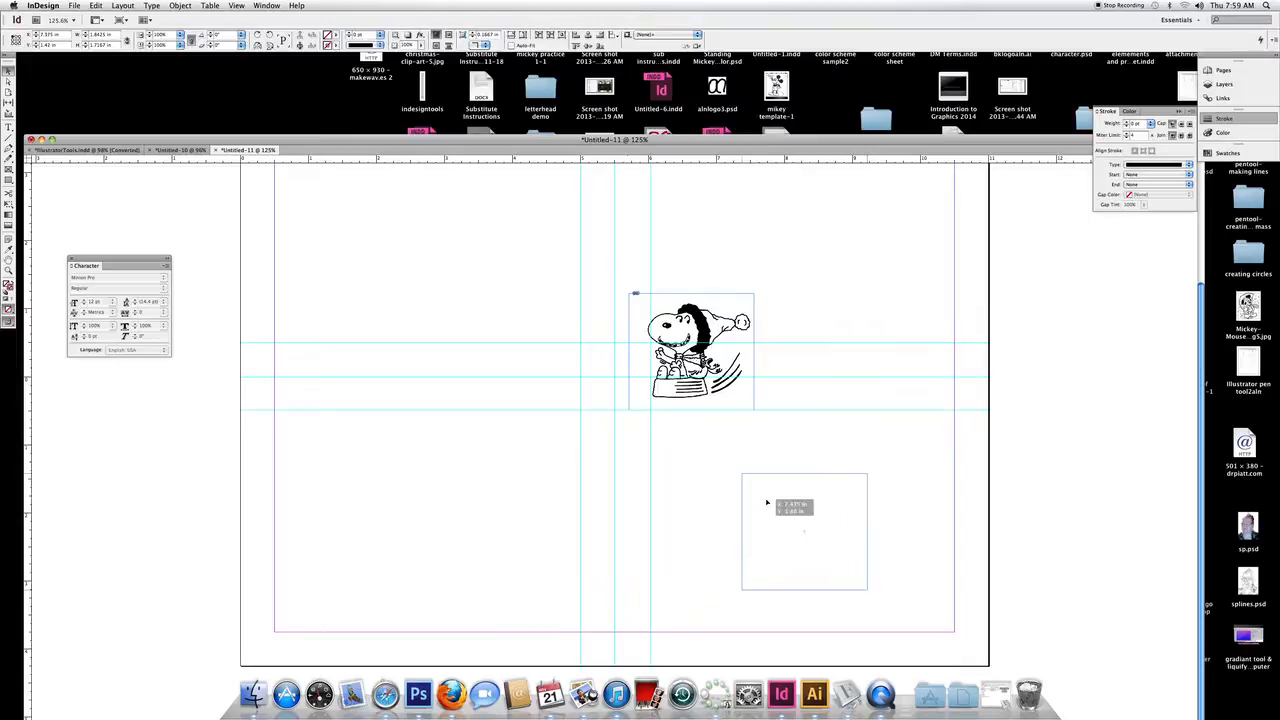
- Place the 2014 year-of-the-horse graphic, replacing the selected Snoopy frame
click(74, 6)
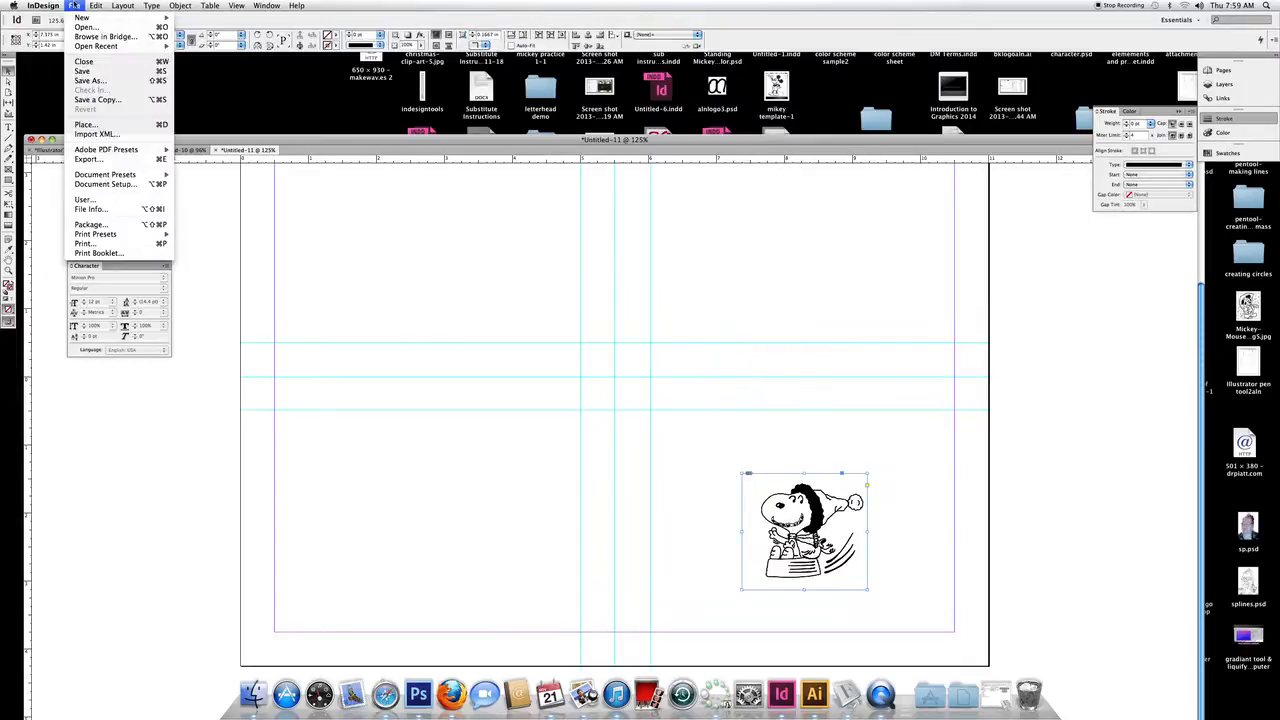
mouse_move(84, 60)
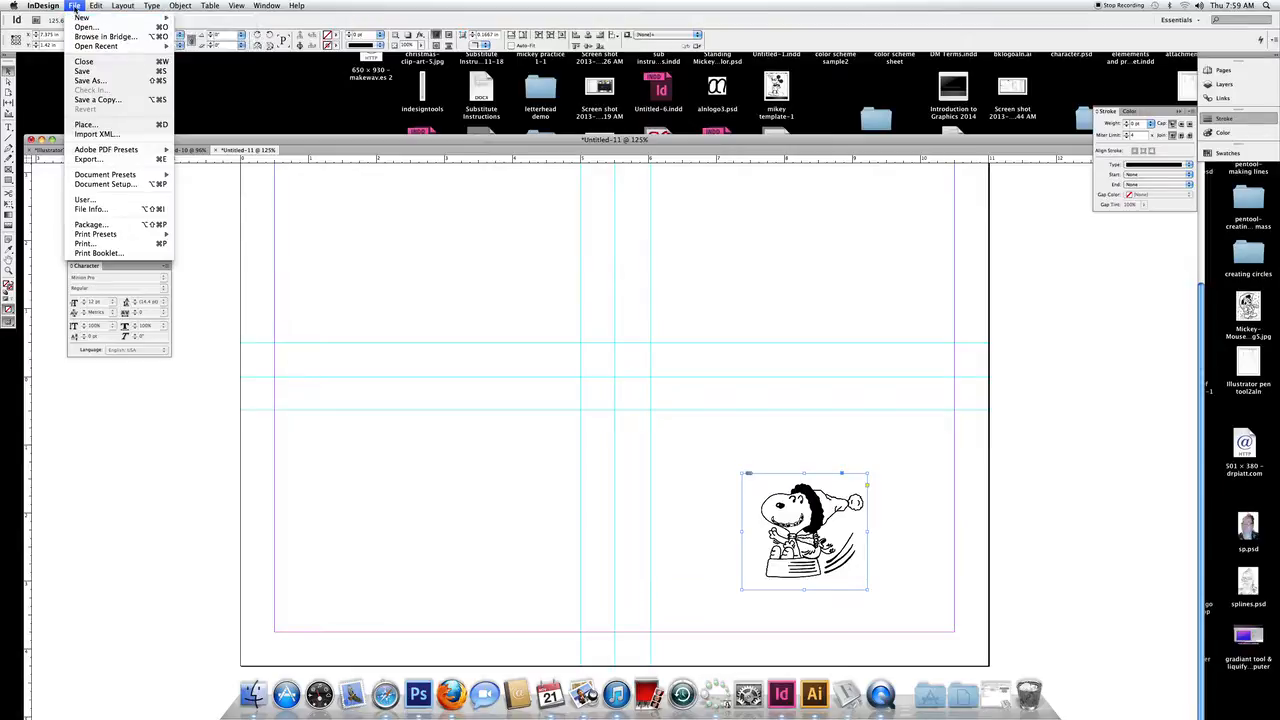
mouse_move(84, 124)
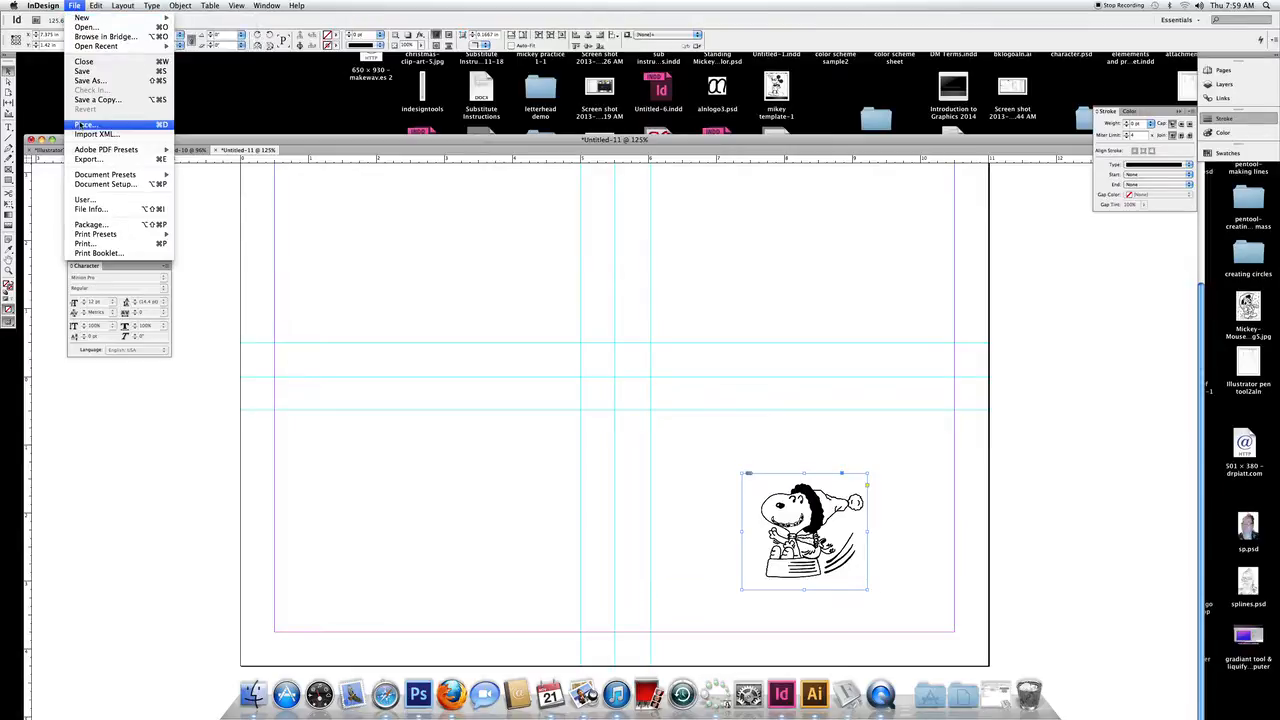
click(86, 124)
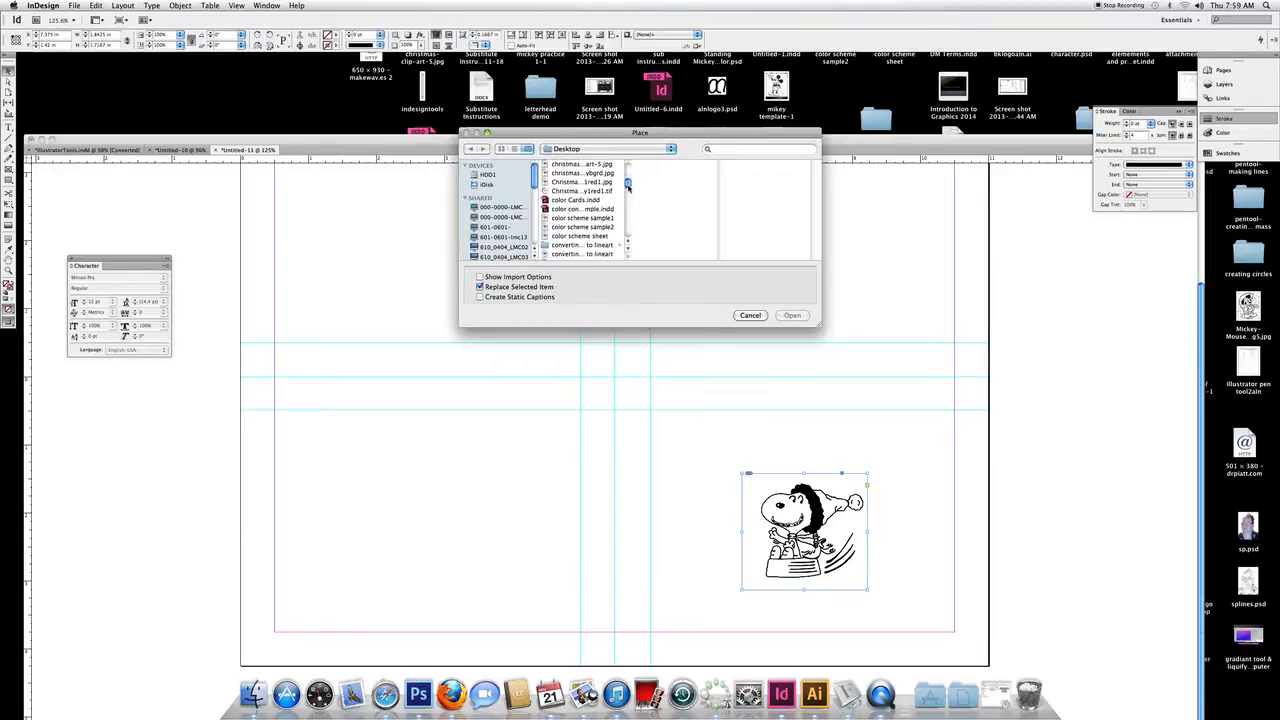
scroll(down, 3)
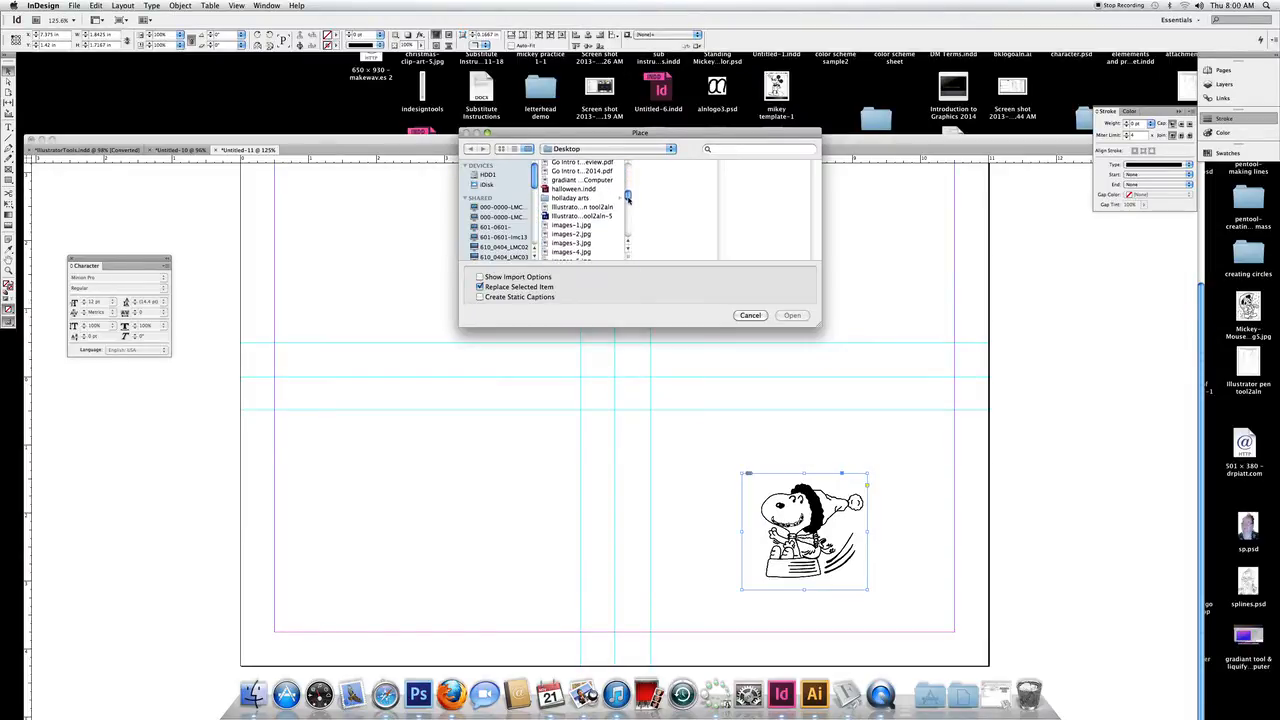
scroll(down, 3)
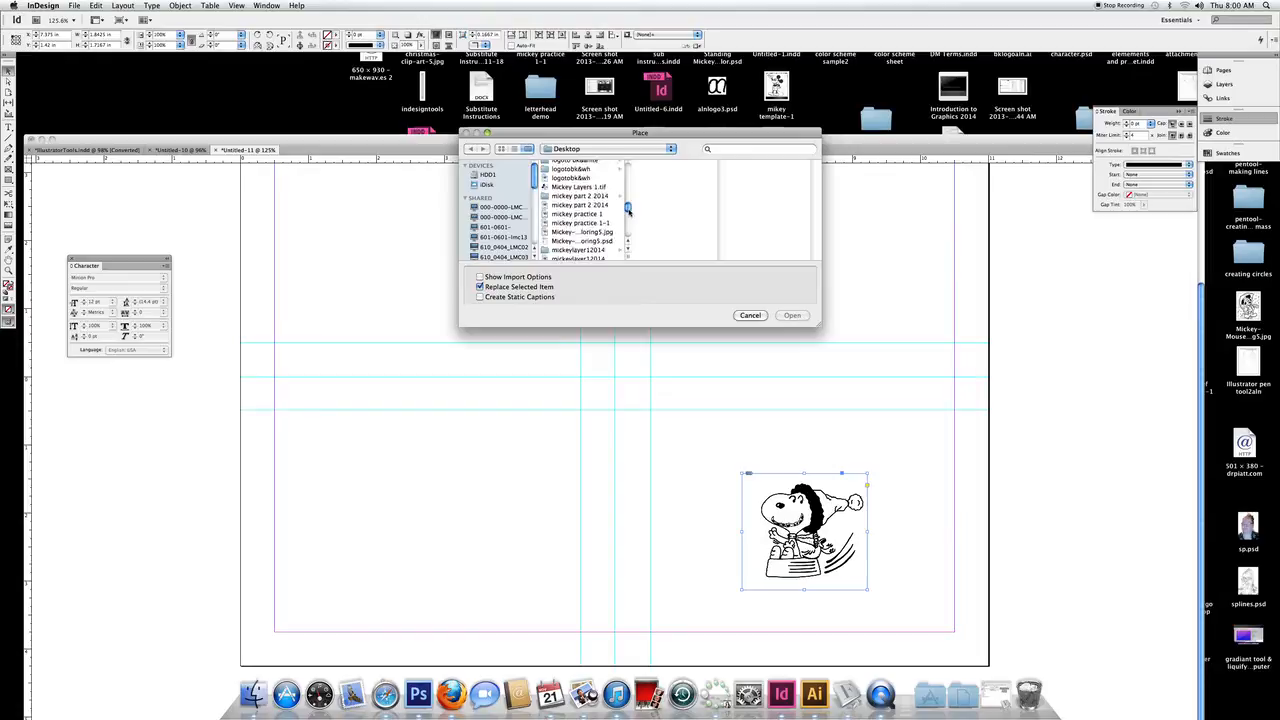
scroll(down, 3)
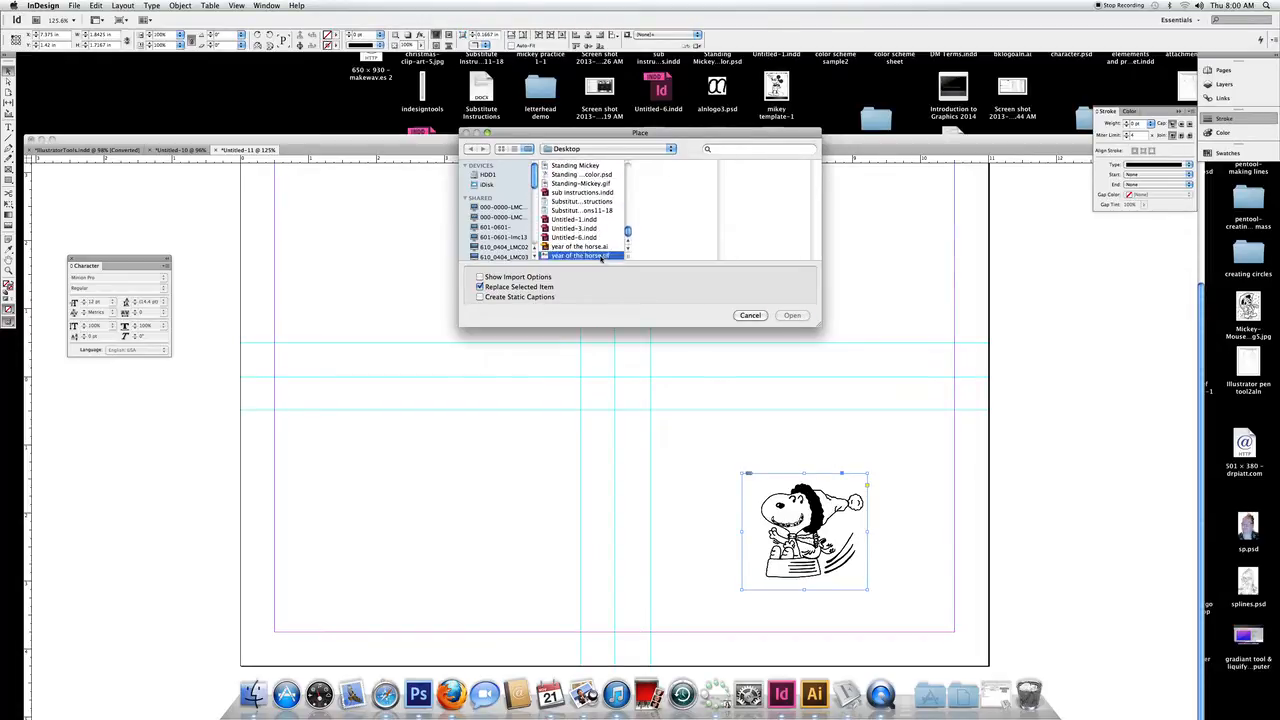
click(792, 316)
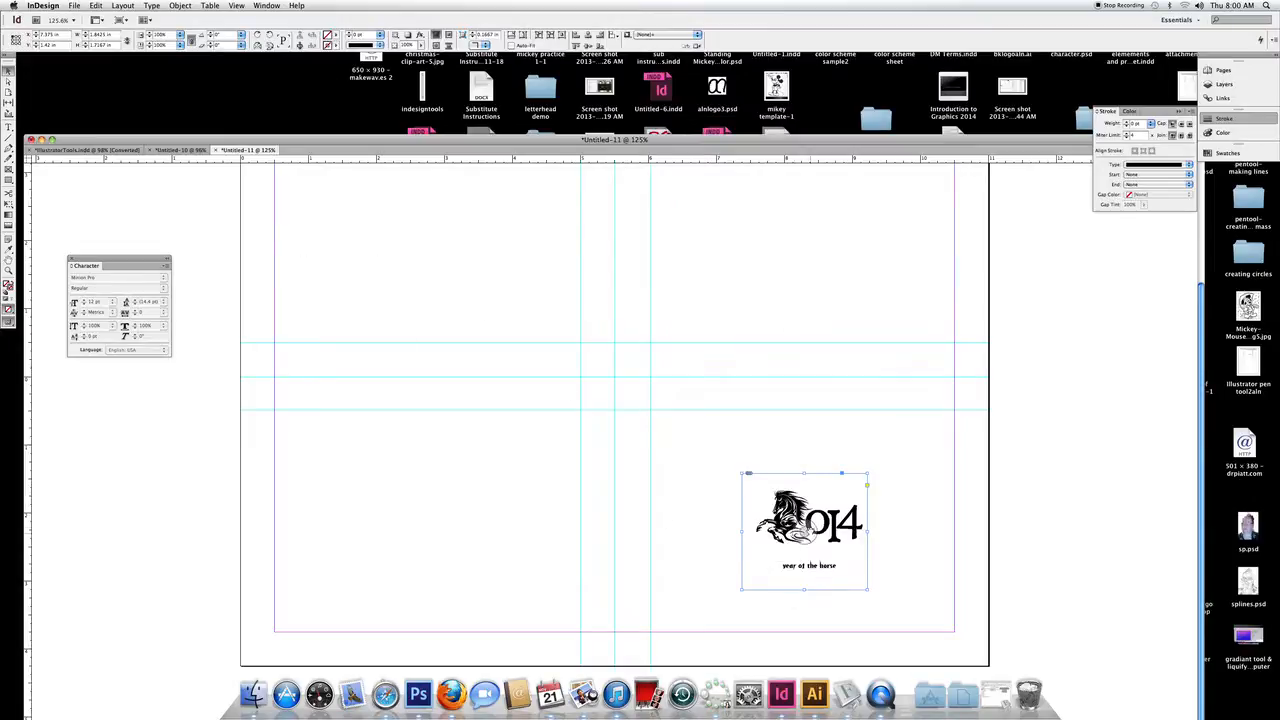
mouse_move(324, 250)
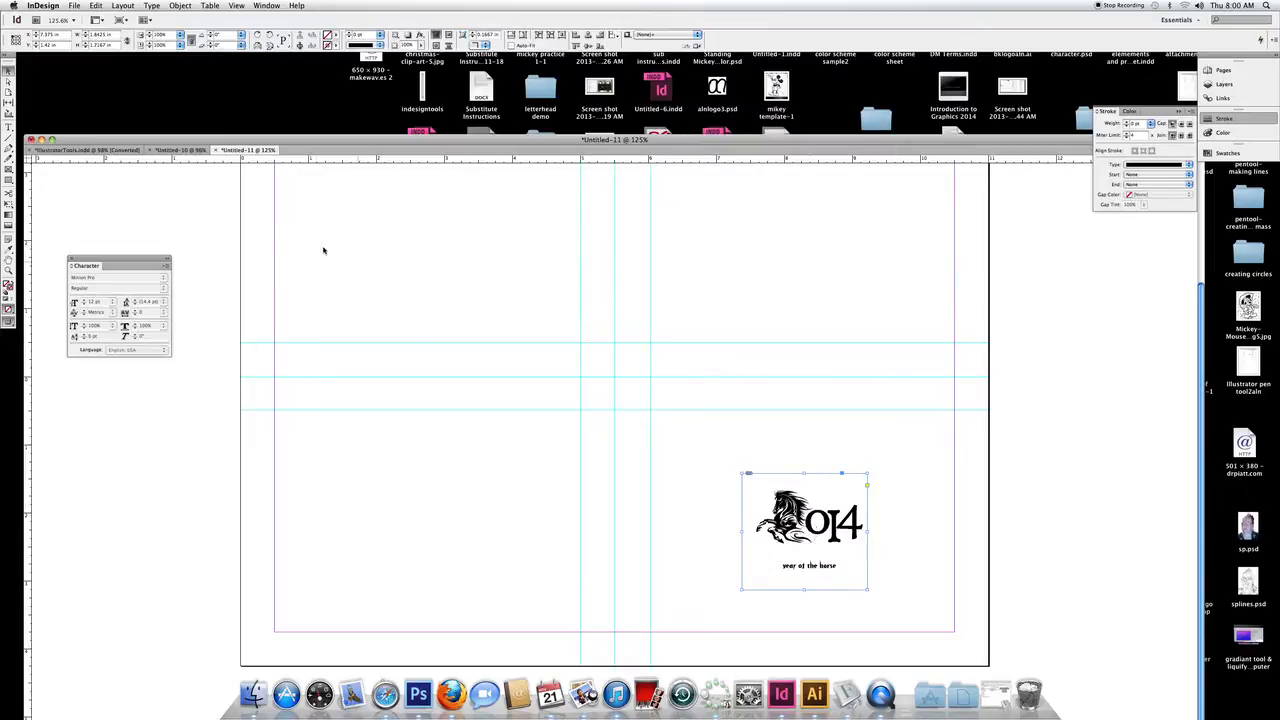
- Undo the replacement to restore Snoopy and drop the horse graphic at the upper left
click(96, 6)
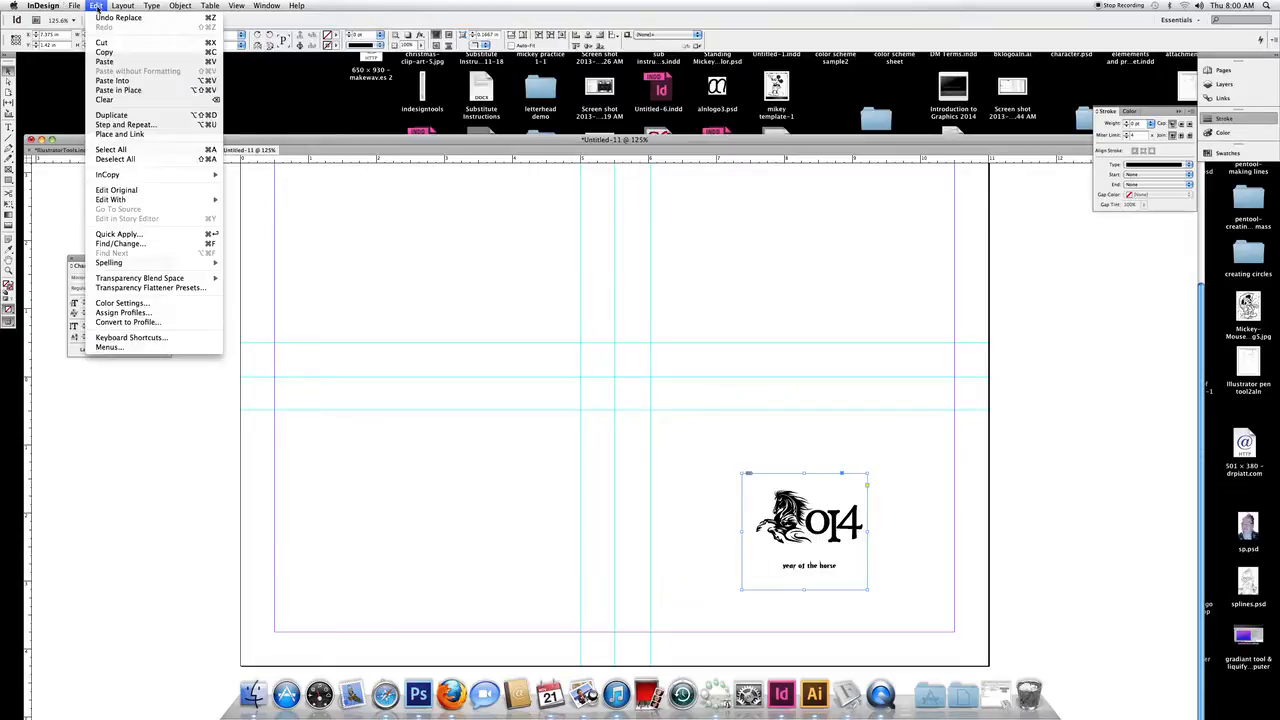
click(116, 90)
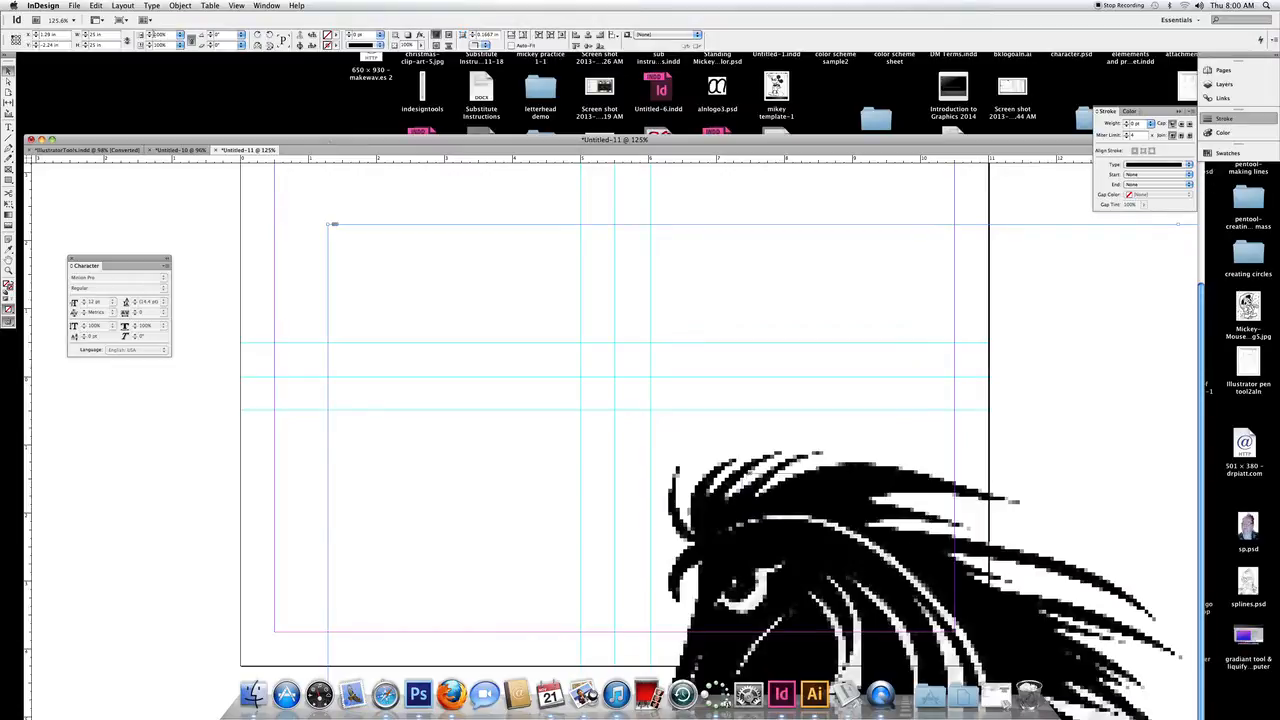
click(164, 32)
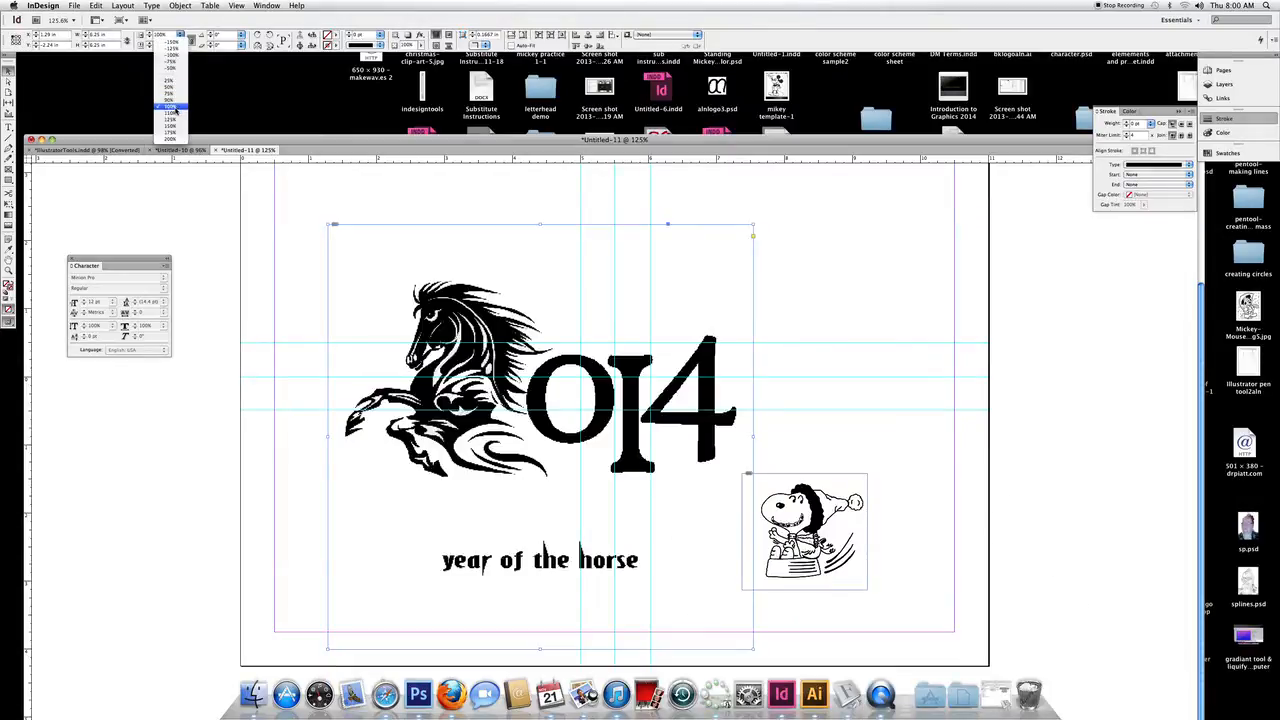
click(170, 108)
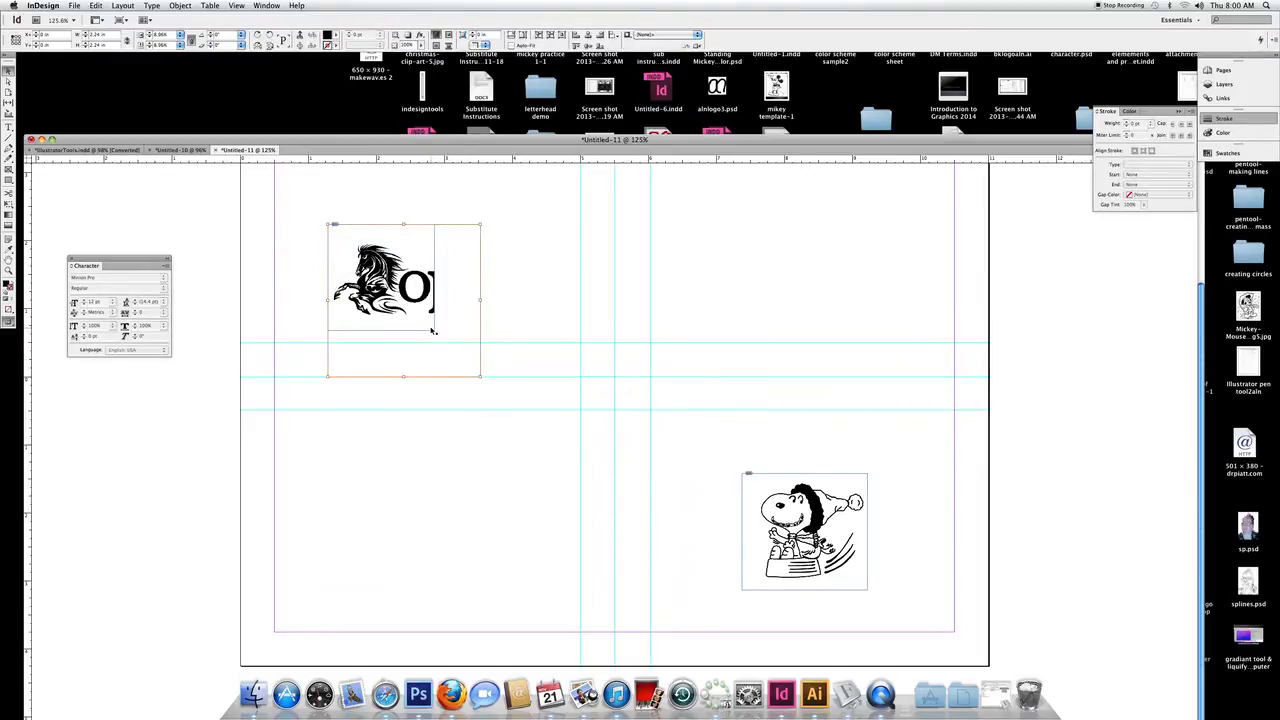
- Shrink the horse graphic's frame to a small size and nudge it into place upside down
drag(480, 376, 464, 360)
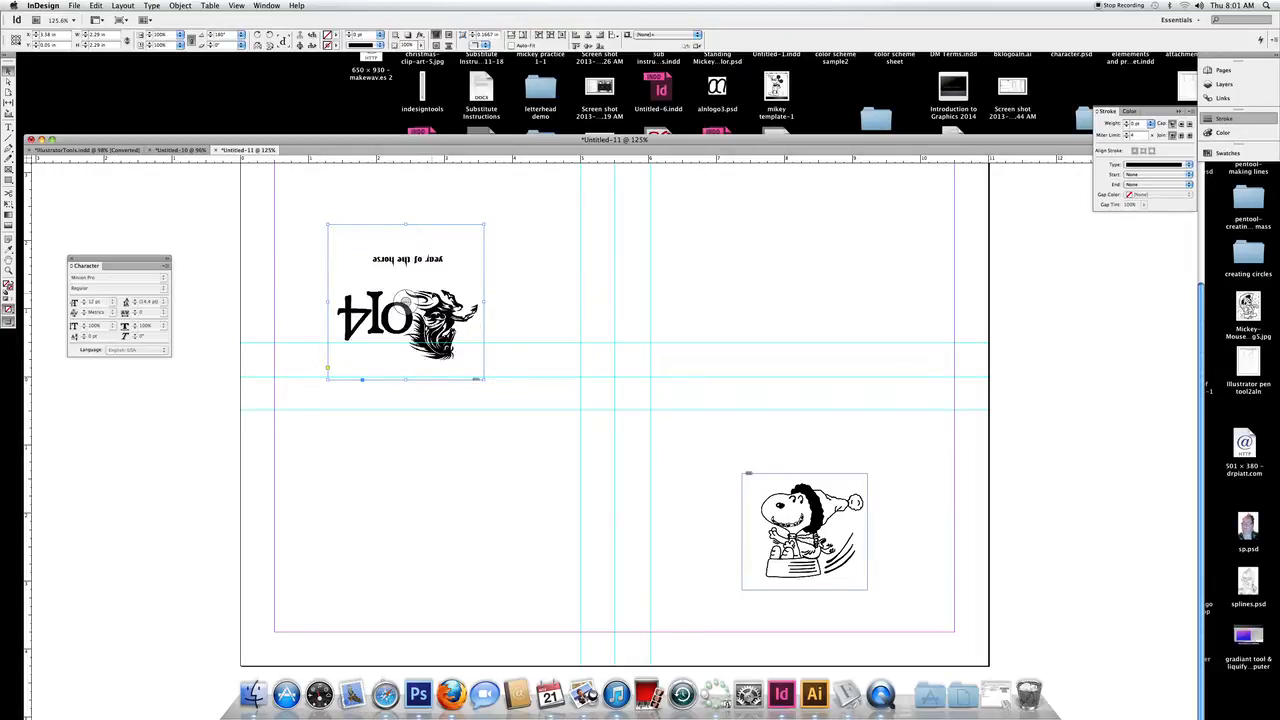
drag(404, 300, 416, 260)
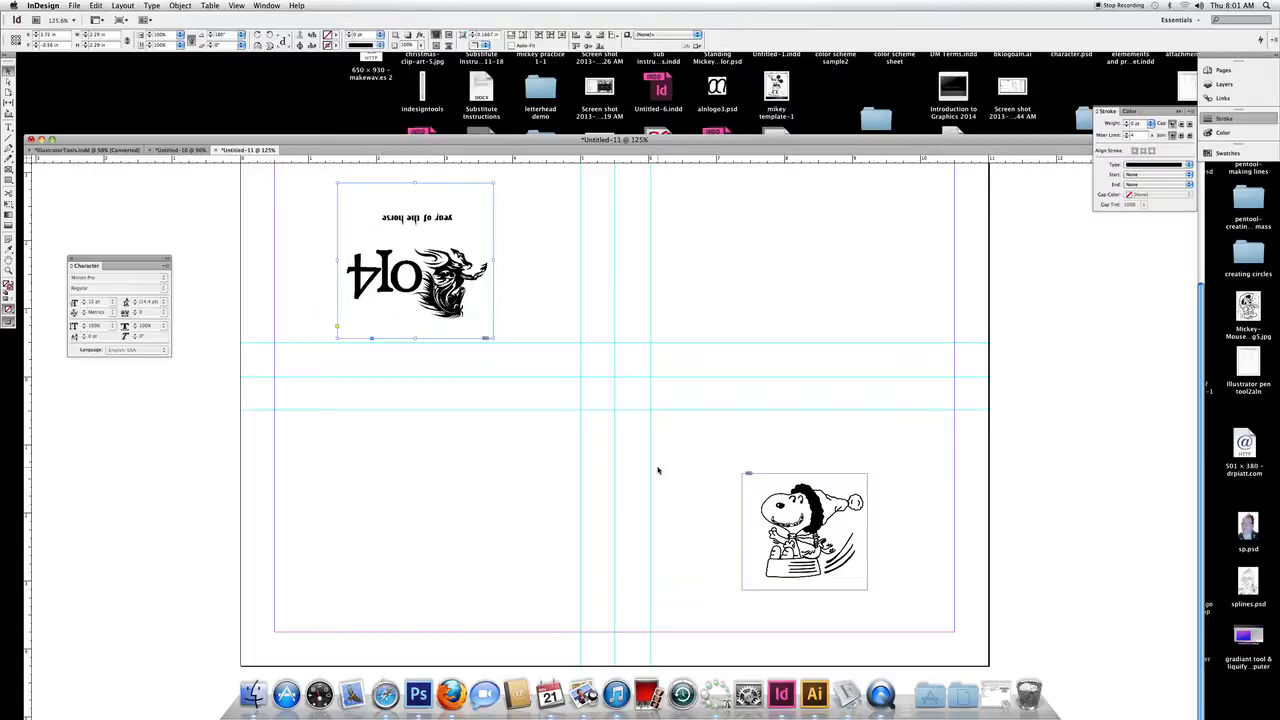
mouse_move(770, 442)
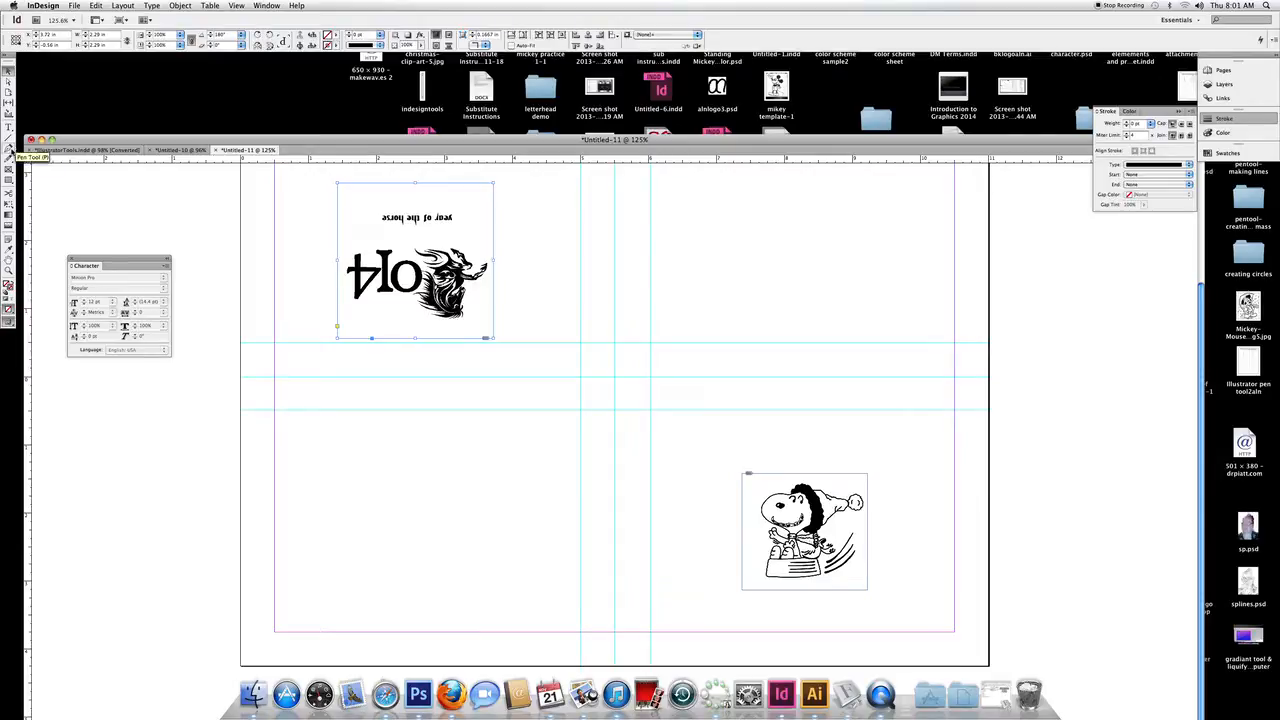
- Draw a curved Pen-tool arc above Snoopy for the greeting text
click(684, 518)
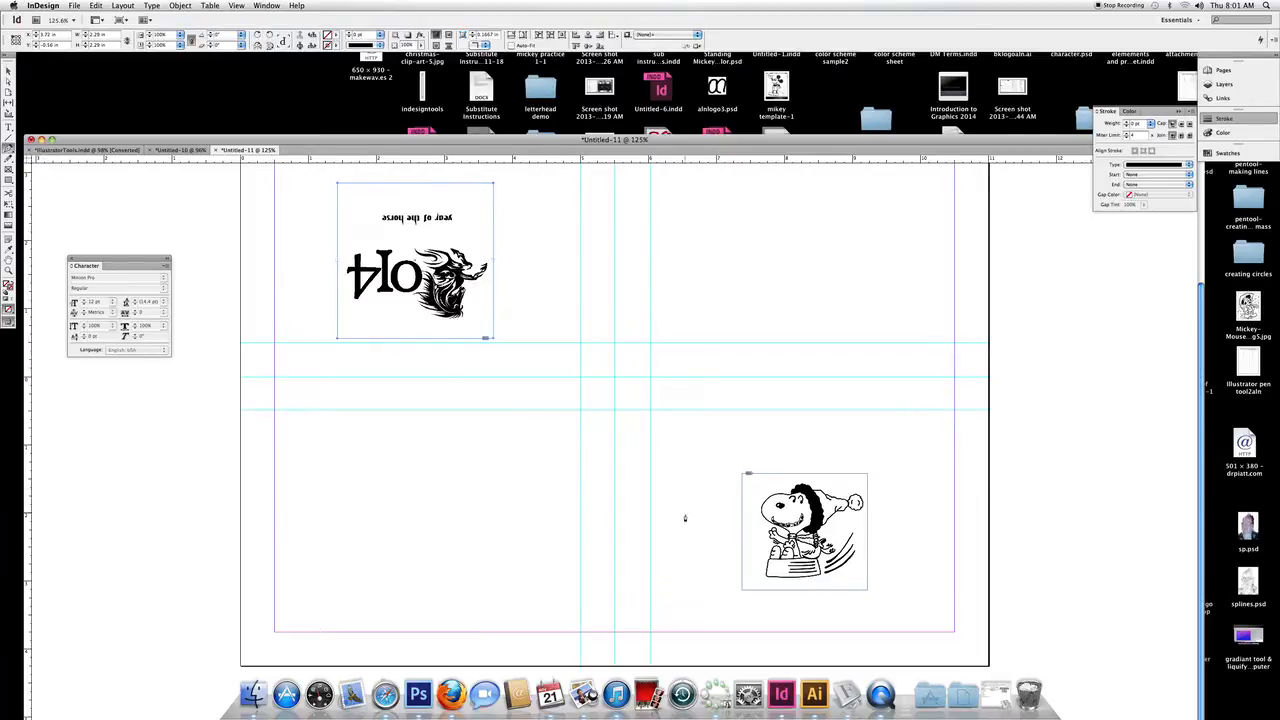
drag(684, 516, 838, 424)
text(Flying Through the Holidays)
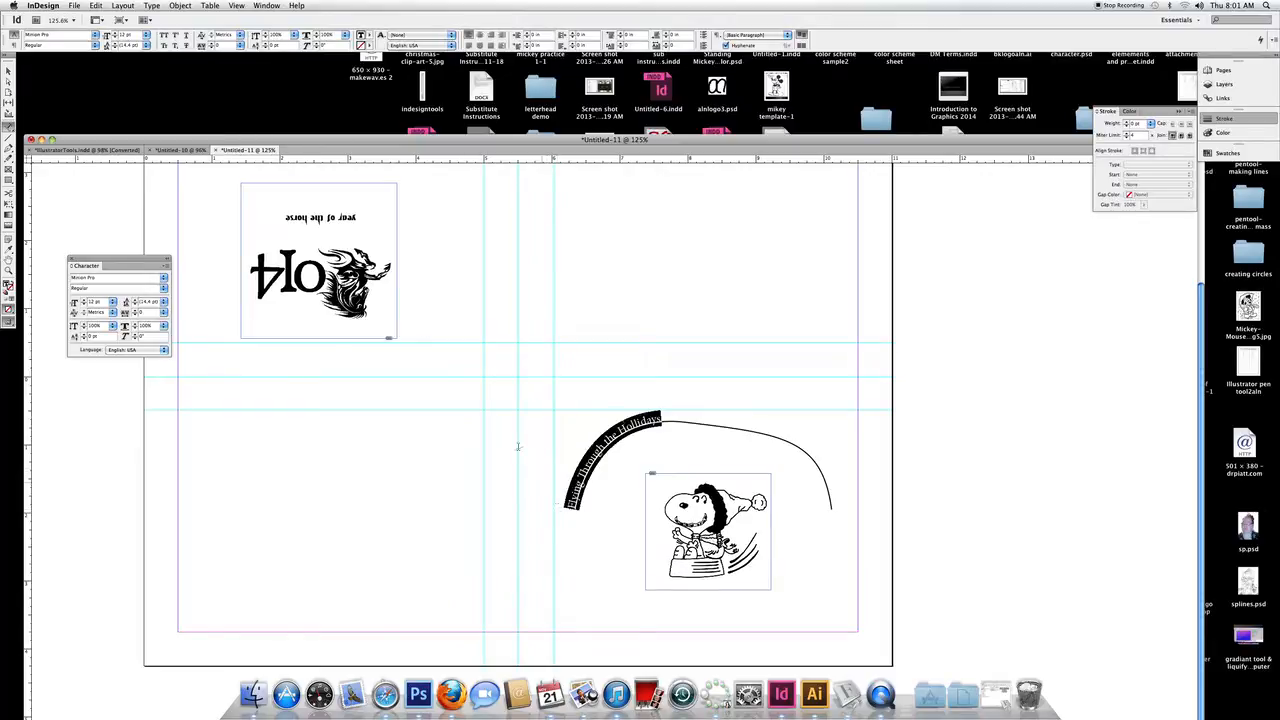
- Apply a hand-drawn font to the curved greeting and select the arc to remove its stroke
click(60, 34)
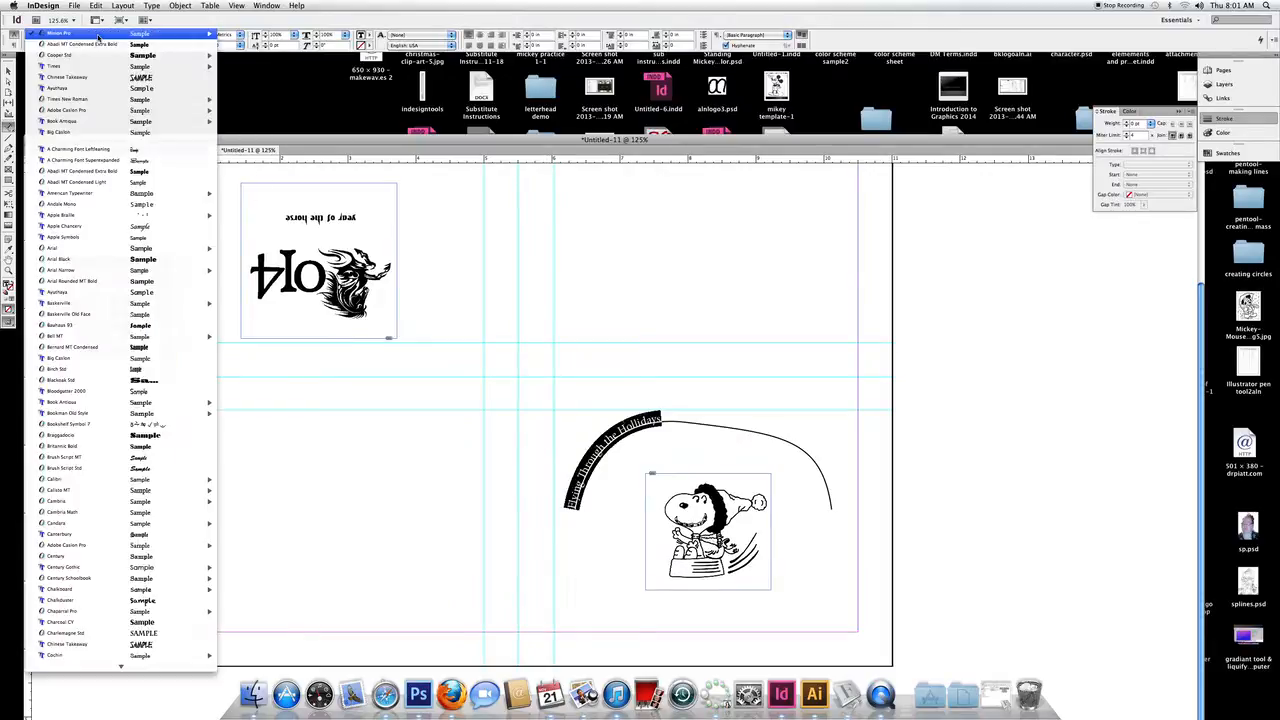
click(68, 76)
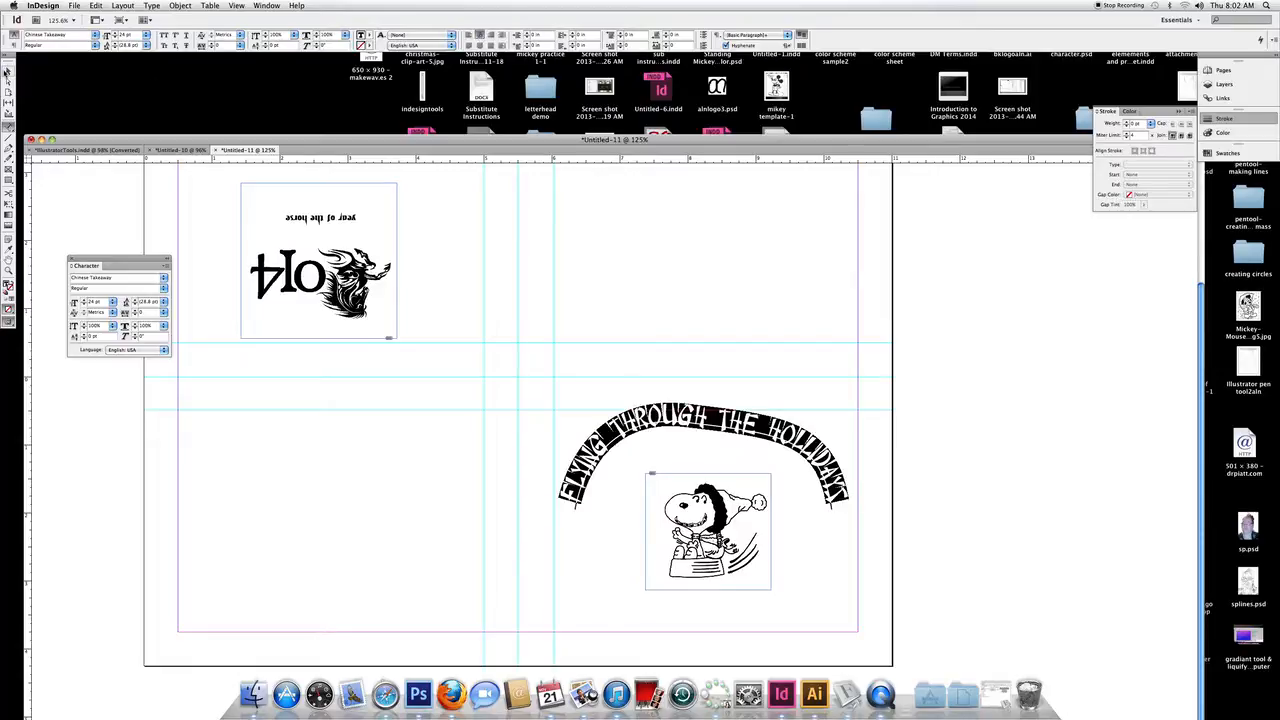
click(700, 440)
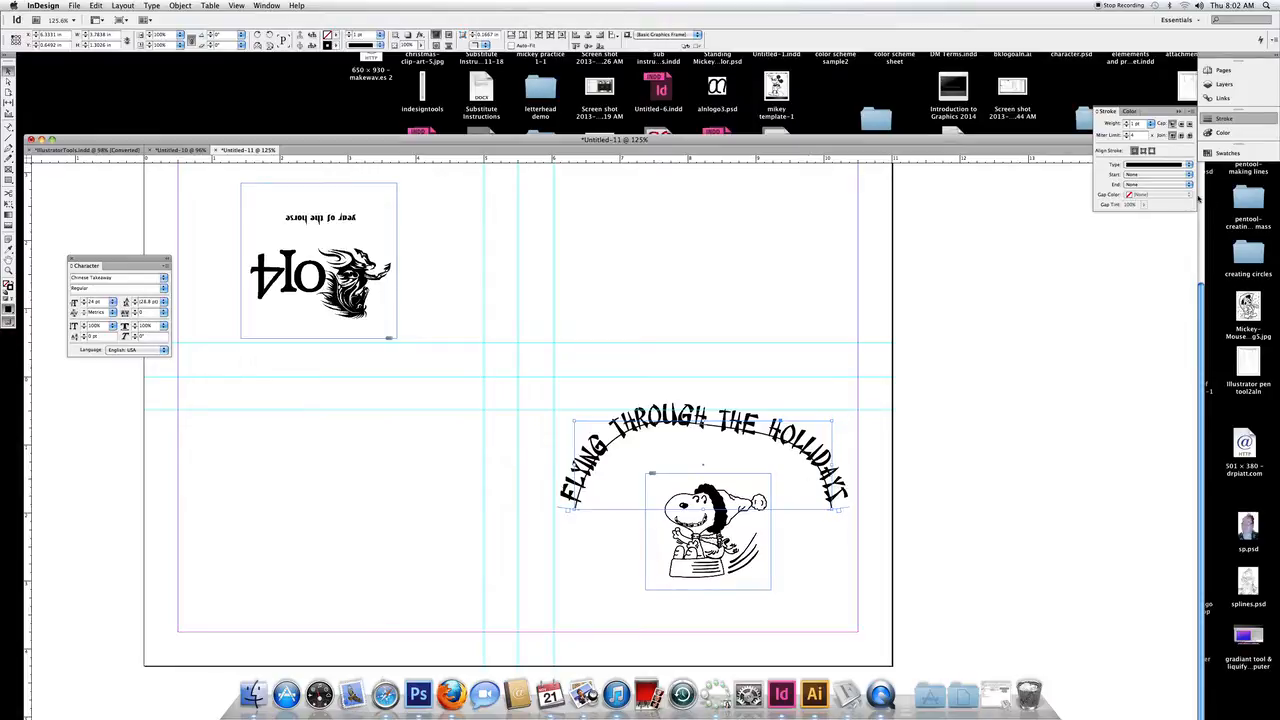
mouse_move(852, 404)
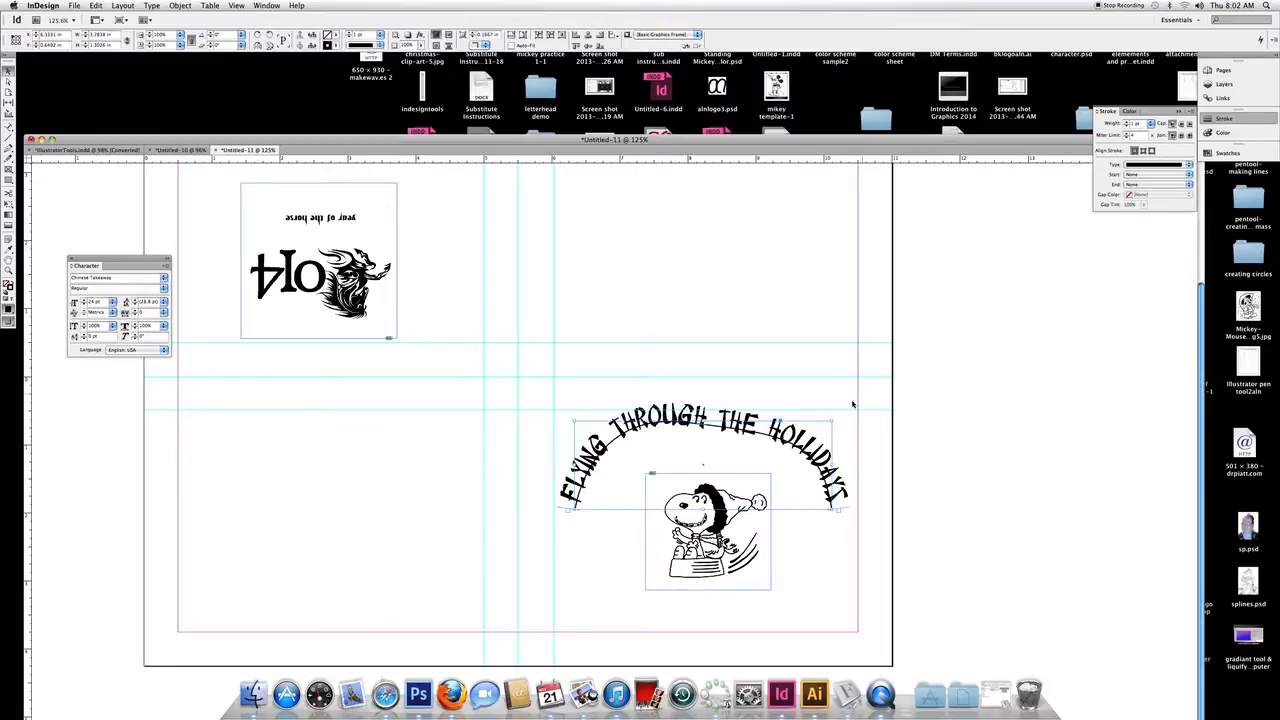
mouse_move(784, 464)
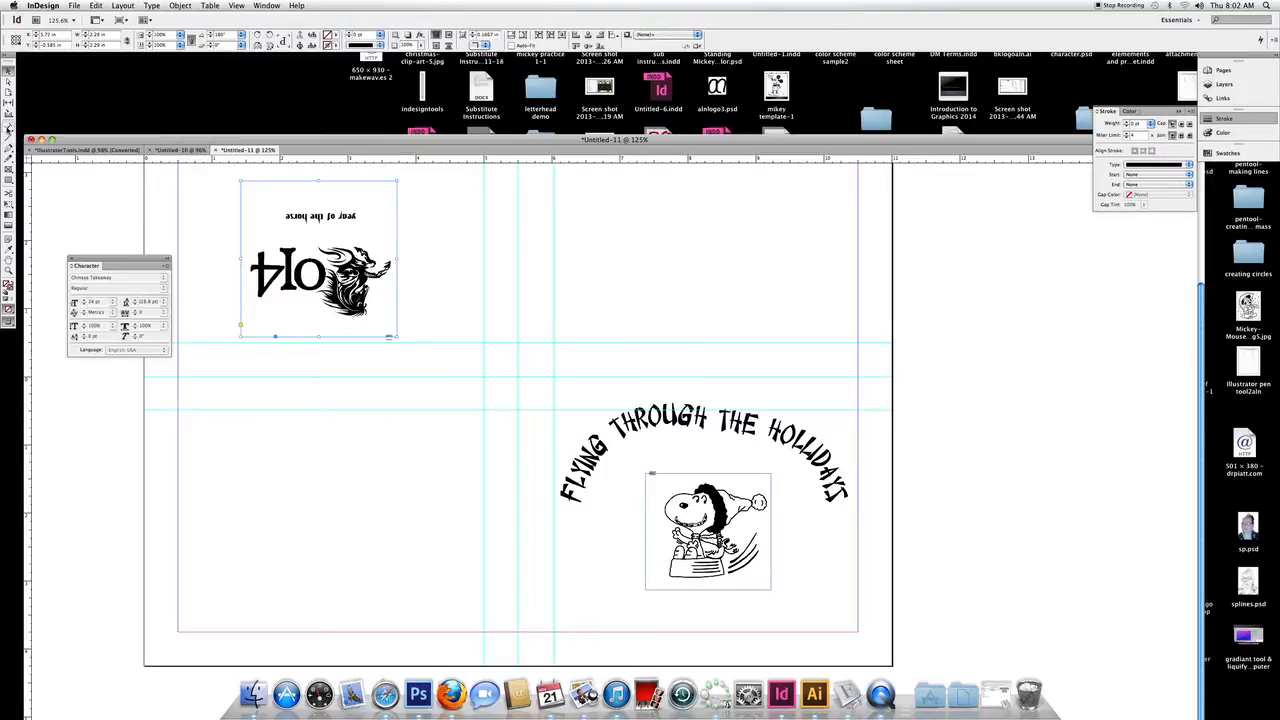
mouse_move(488, 238)
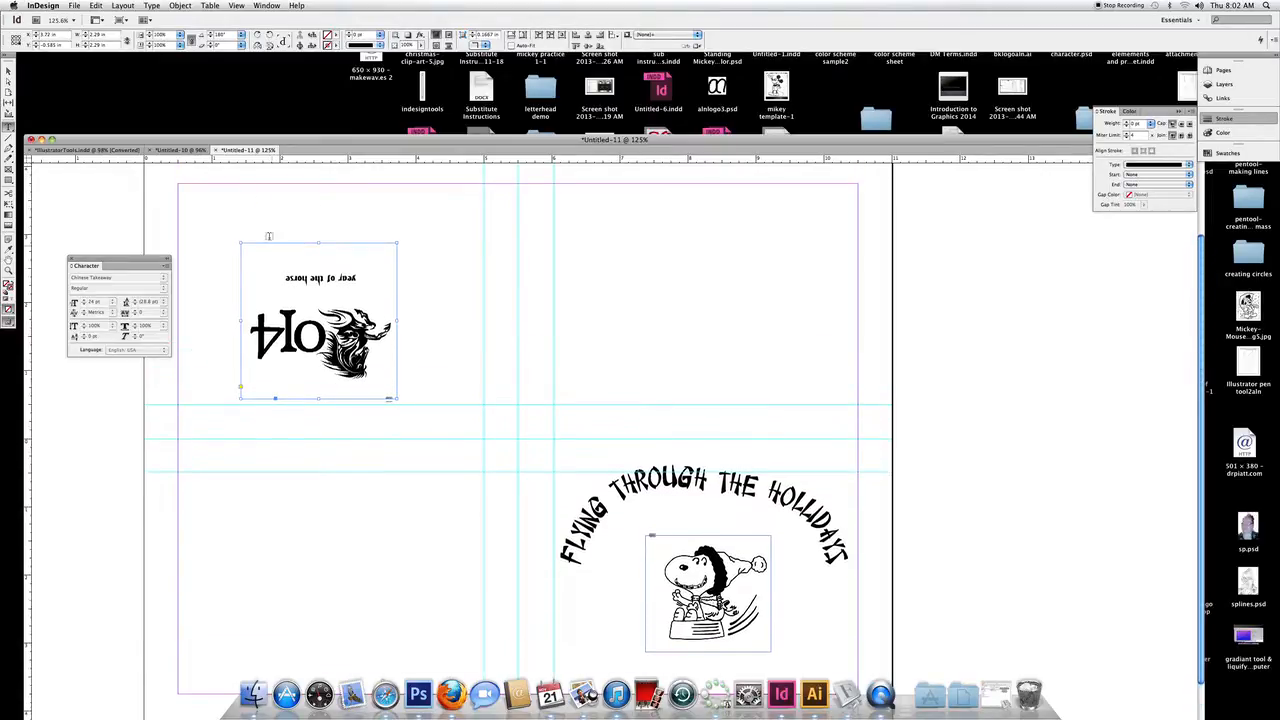
- Add a 'Love Audrey' text frame above the horse graphic, rotated 180°, in a script font
drag(262, 198, 436, 228)
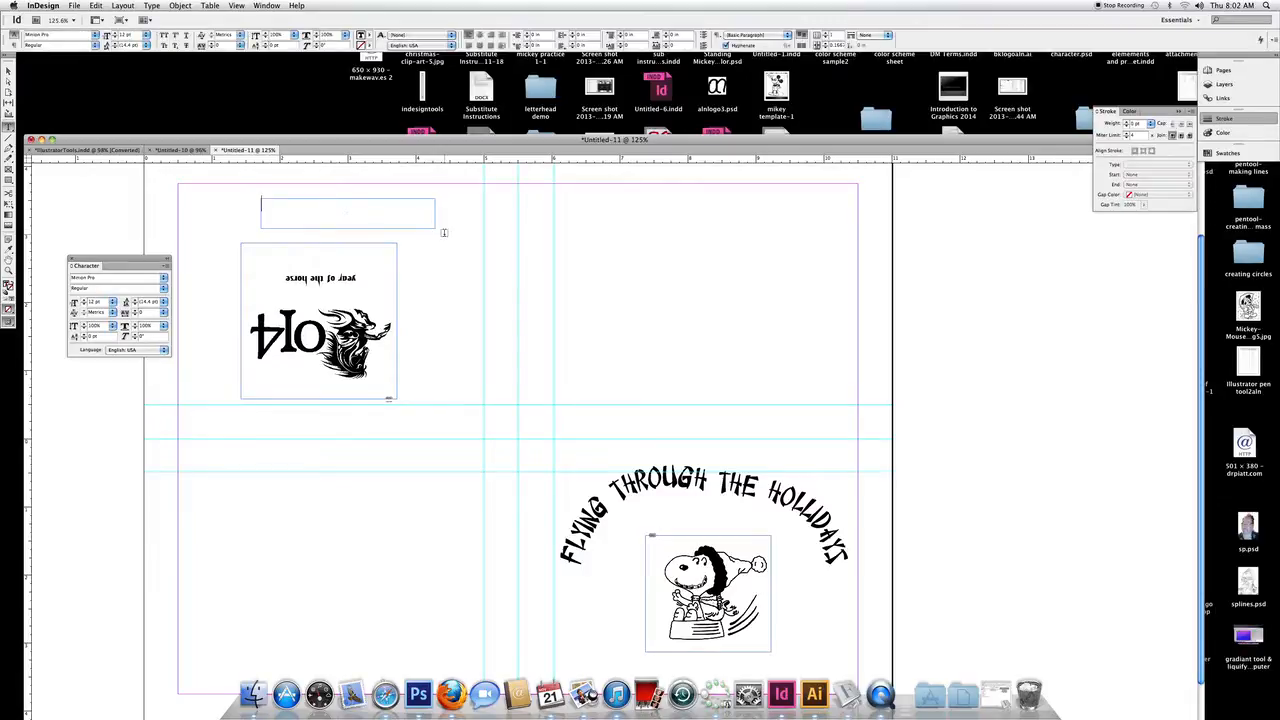
text(Love Audrey)
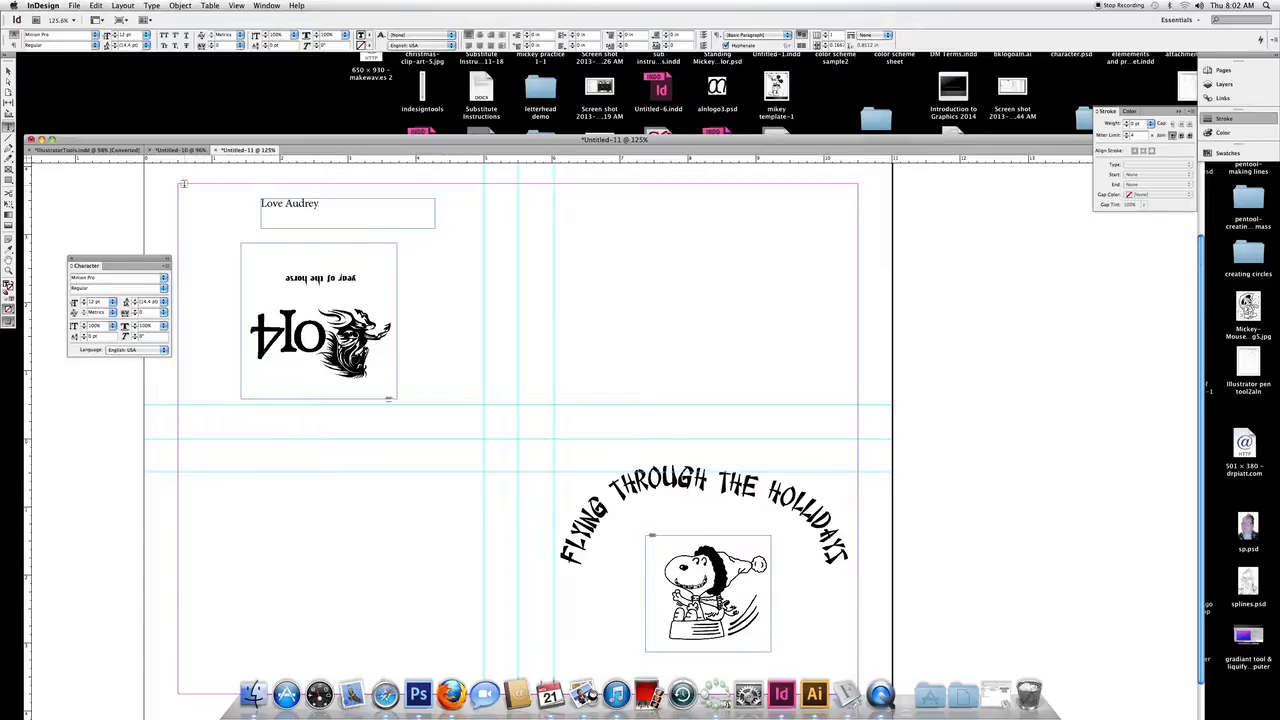
click(348, 210)
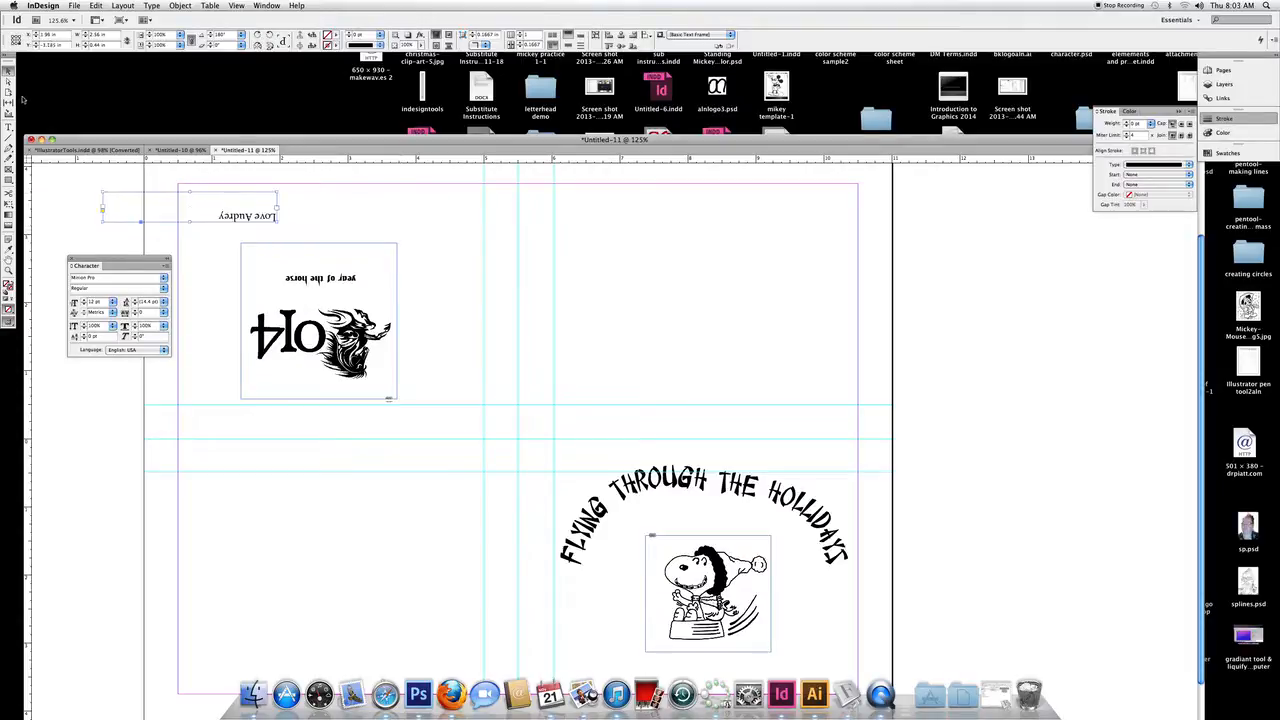
double_click(248, 216)
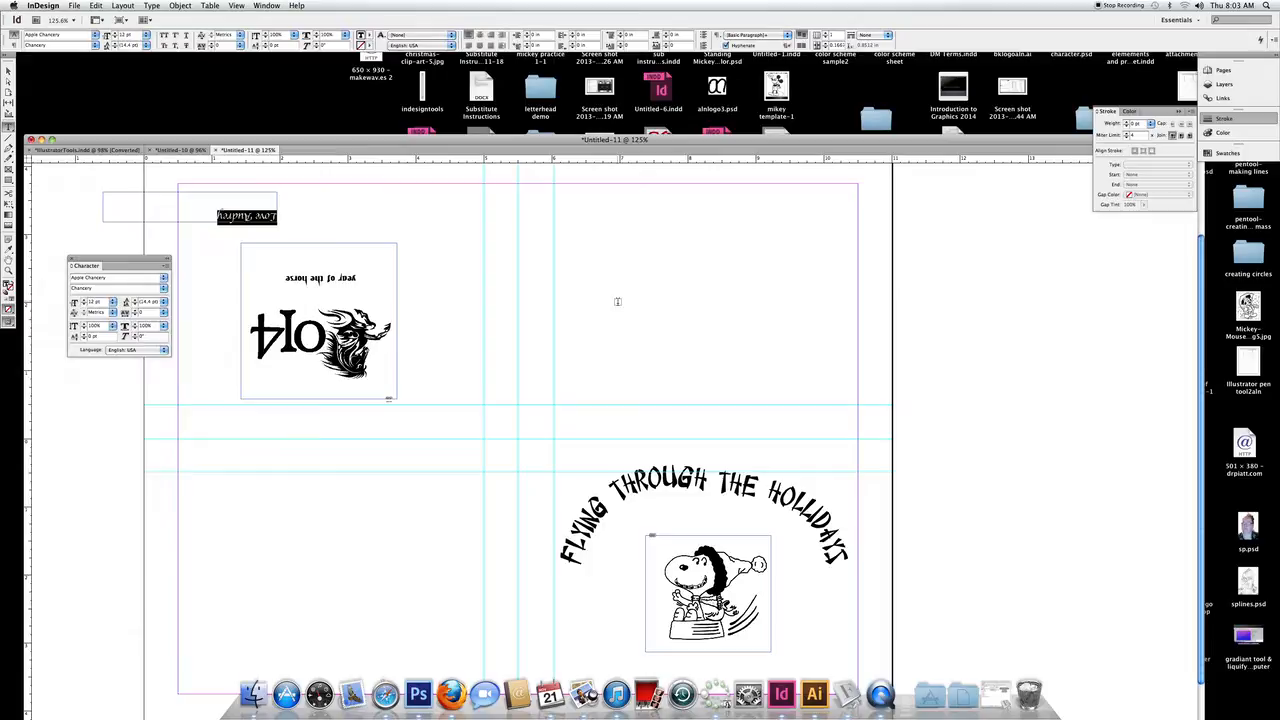
mouse_move(1084, 78)
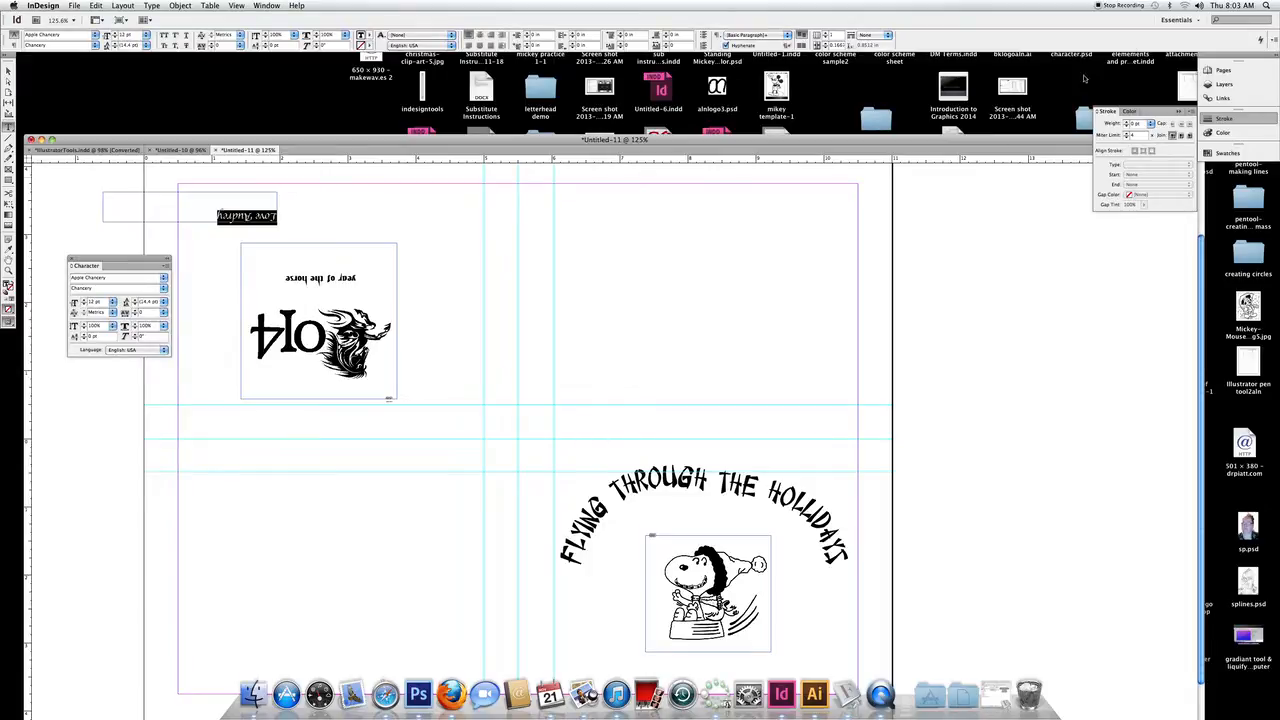